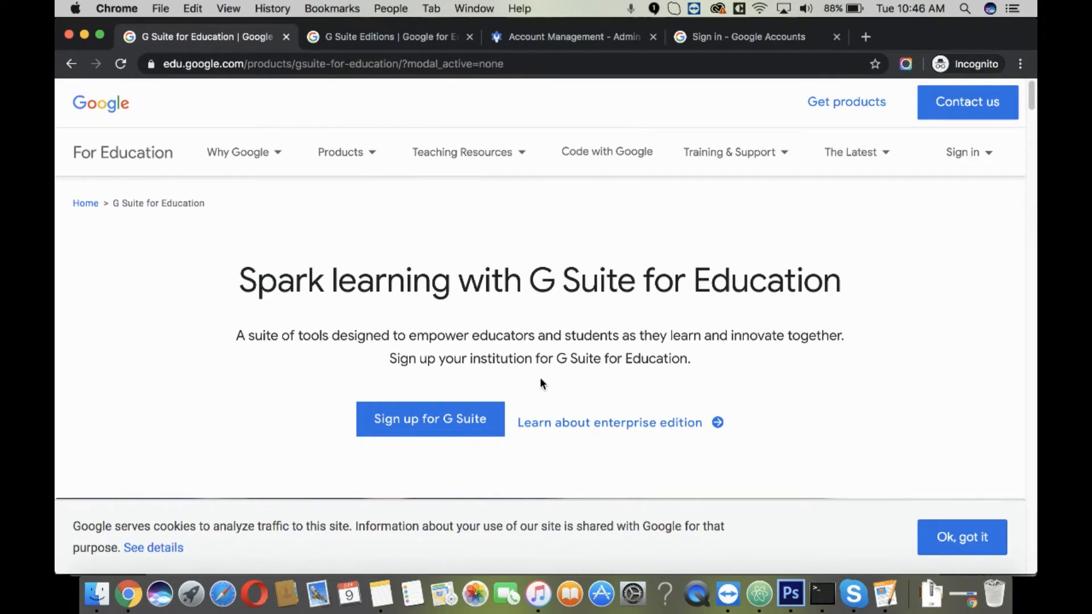
{"action": "mouse_move", "coordinate": [544, 381]}
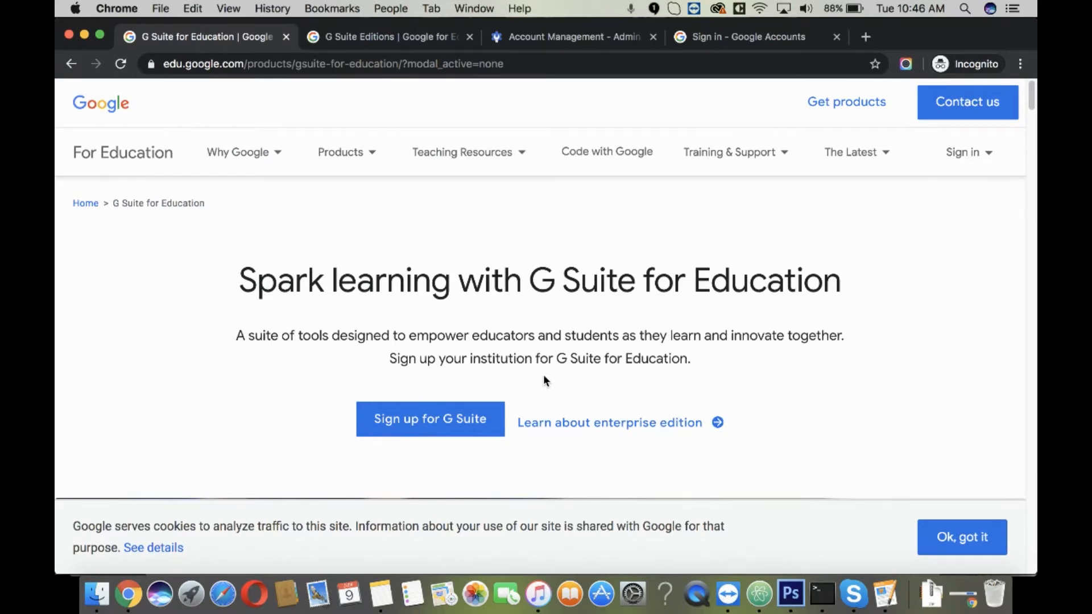
{"action": "mouse_move", "coordinate": [563, 385]}
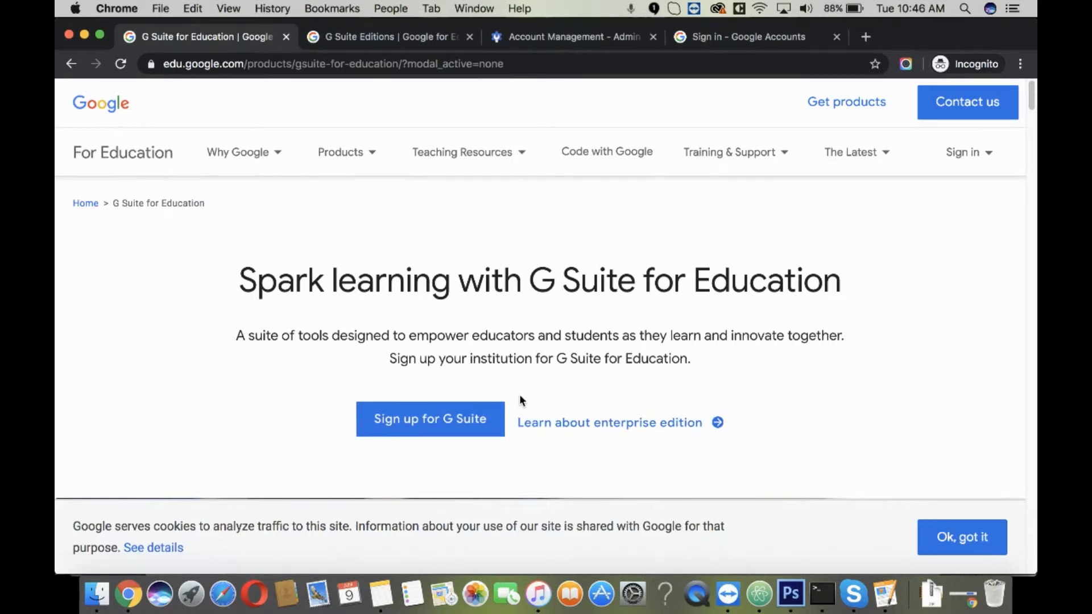
- Leave the G Suite for Education page and start a new incognito browser tab
{"action": "left_click", "coordinate": [243, 151]}
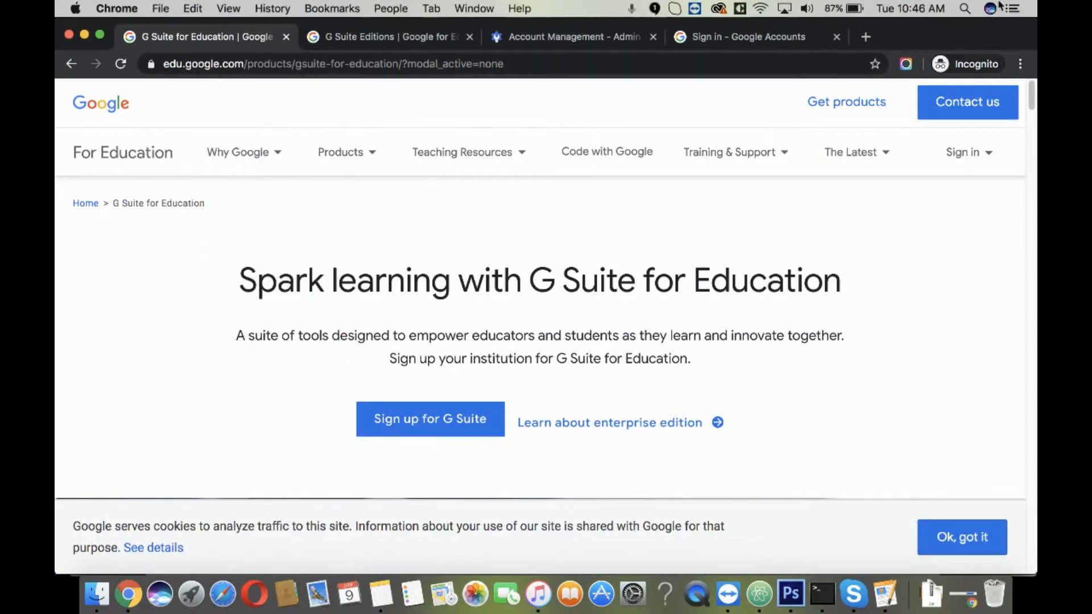
{"action": "left_click", "coordinate": [741, 37]}
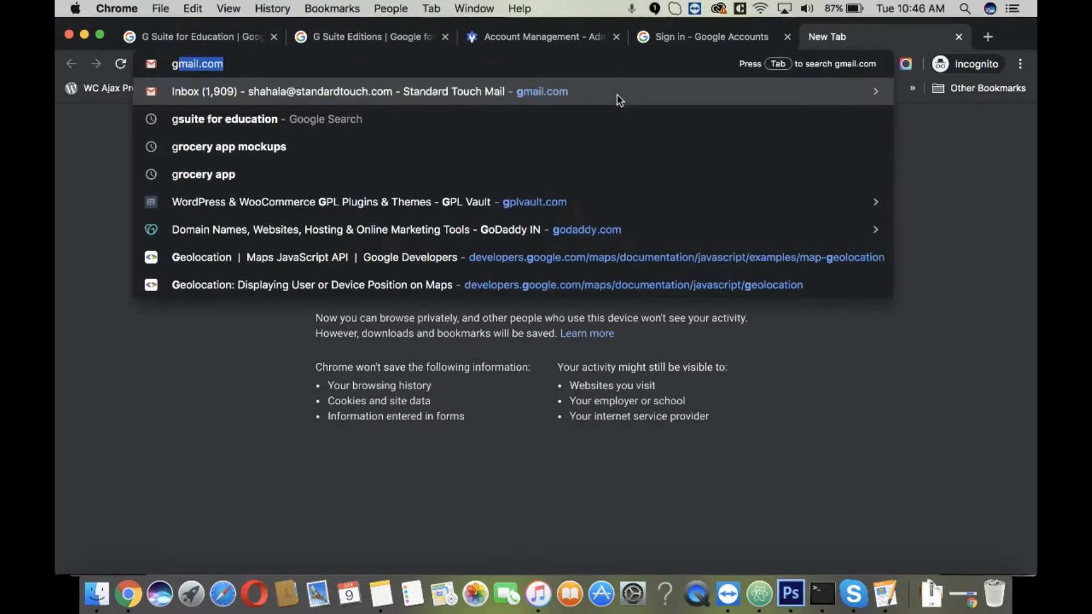
- Search 'gsuite for education', enter its signup flow and pass the welcome page
{"action": "type", "text": "gsu"}
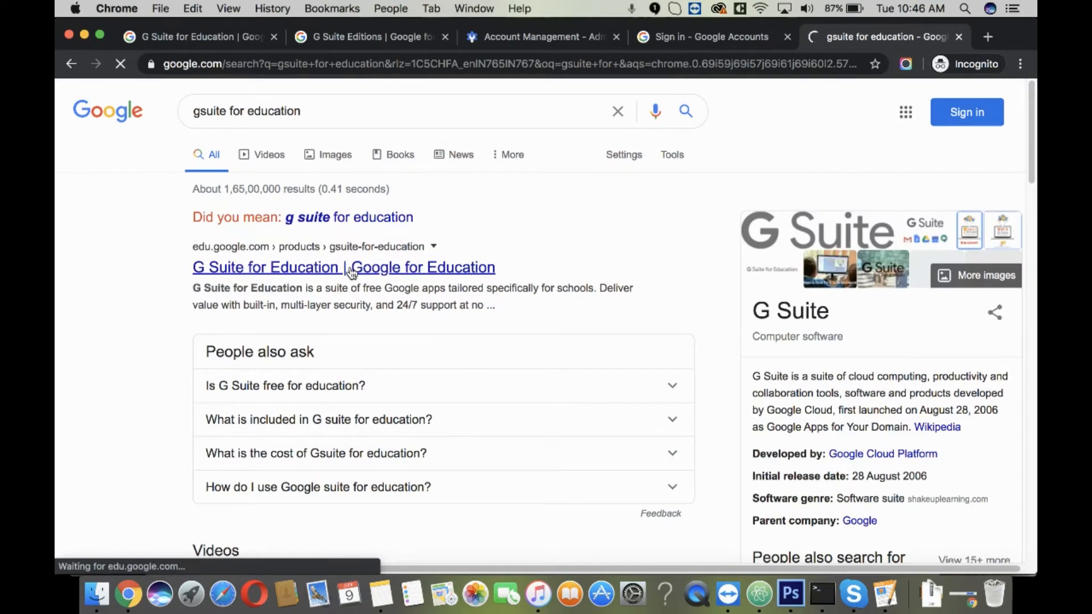
{"action": "left_click", "coordinate": [343, 266]}
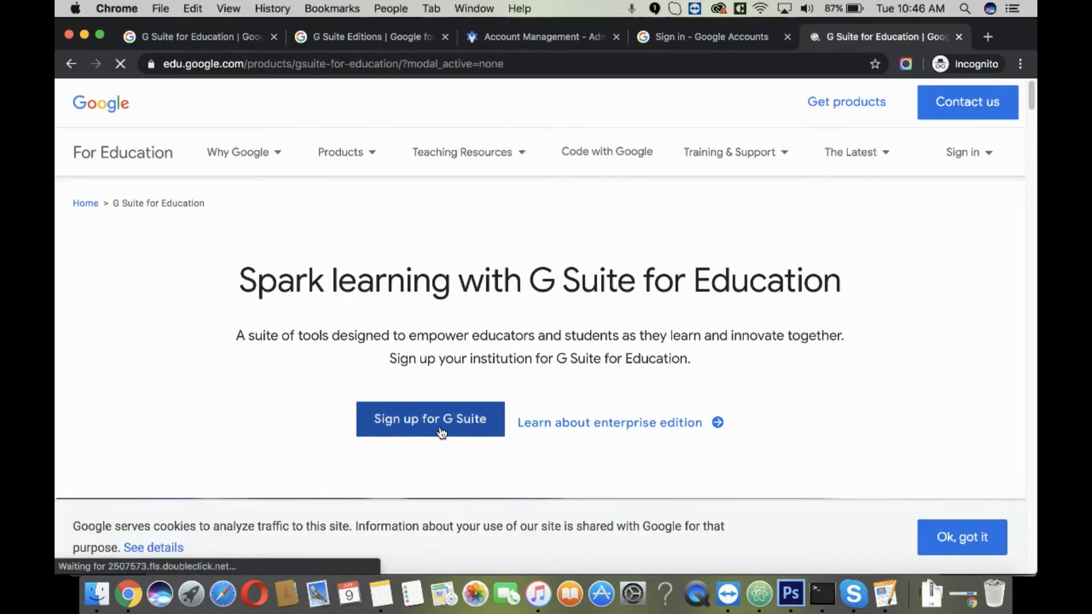
{"action": "left_click", "coordinate": [430, 418]}
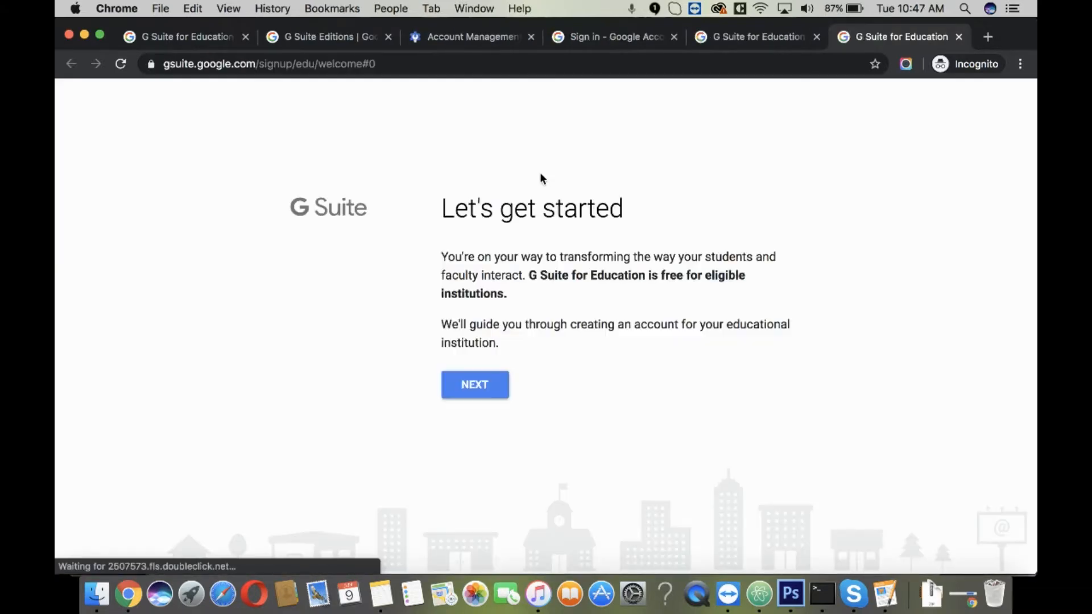
{"action": "left_click", "coordinate": [476, 385]}
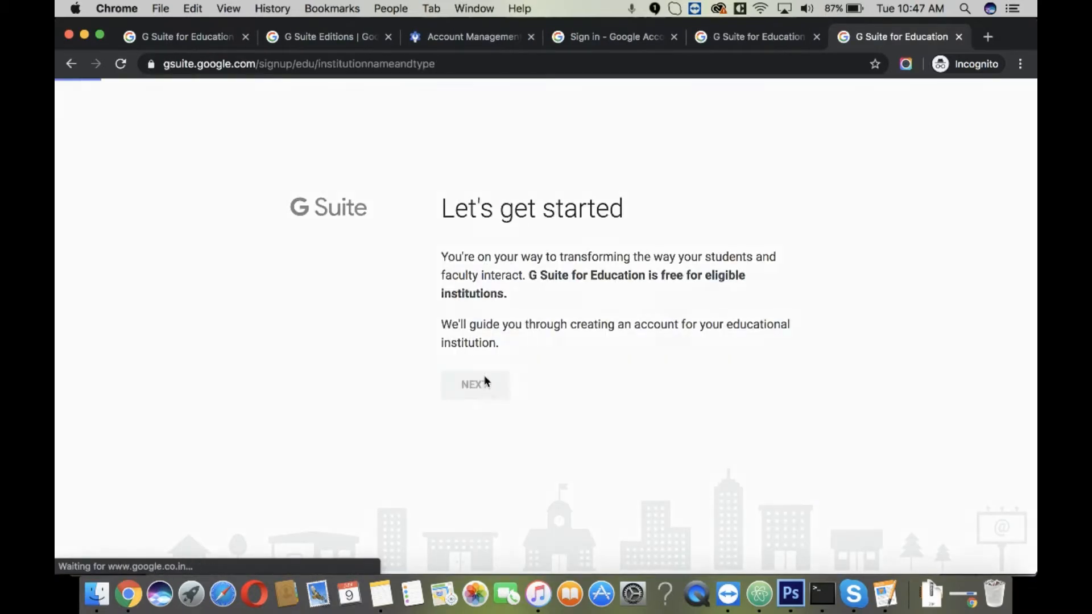
- Name the institution Aleemee School as primary or secondary education and continue
{"action": "left_click", "coordinate": [475, 385]}
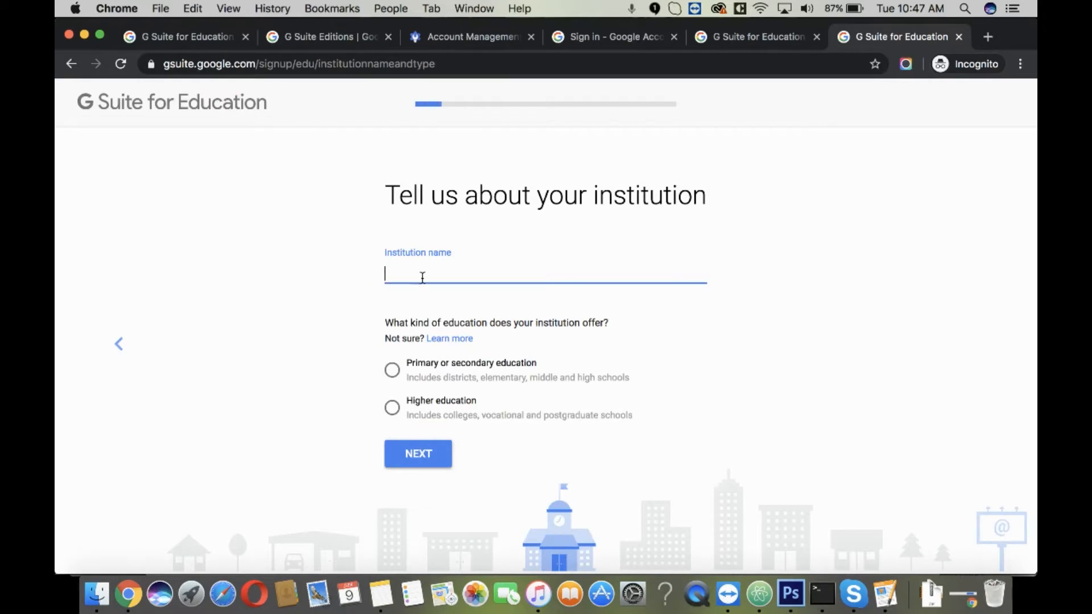
{"action": "mouse_move", "coordinate": [424, 274]}
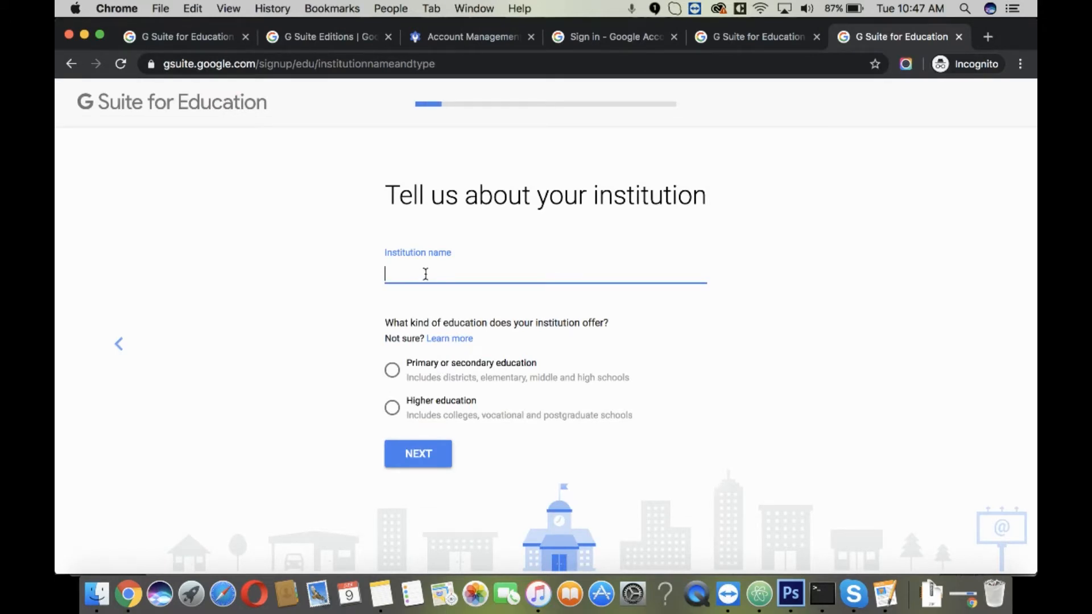
{"action": "type", "text": "Aleemee School"}
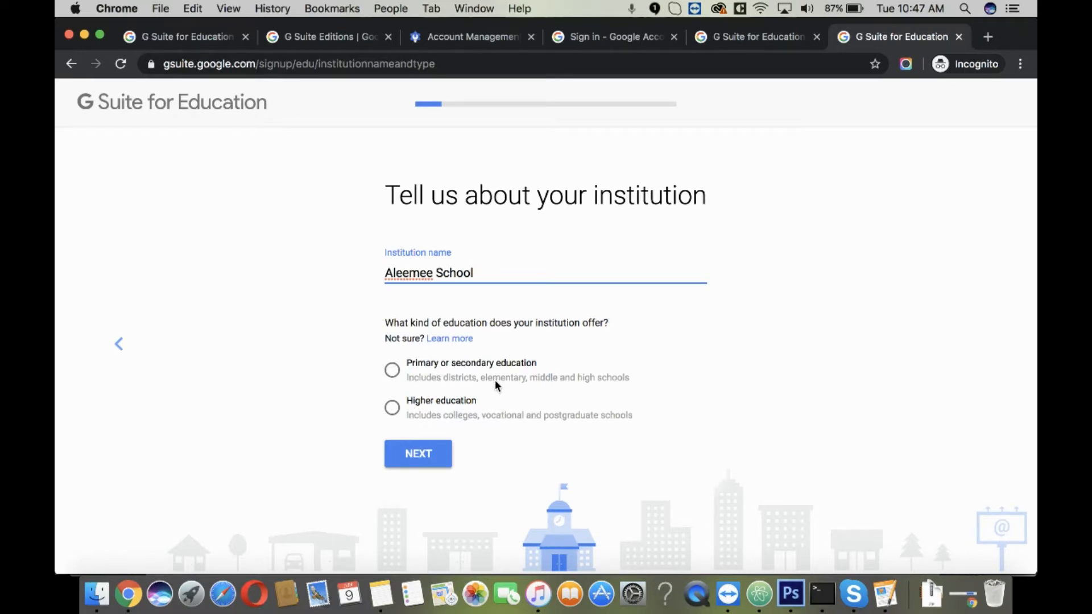
{"action": "left_click", "coordinate": [392, 368]}
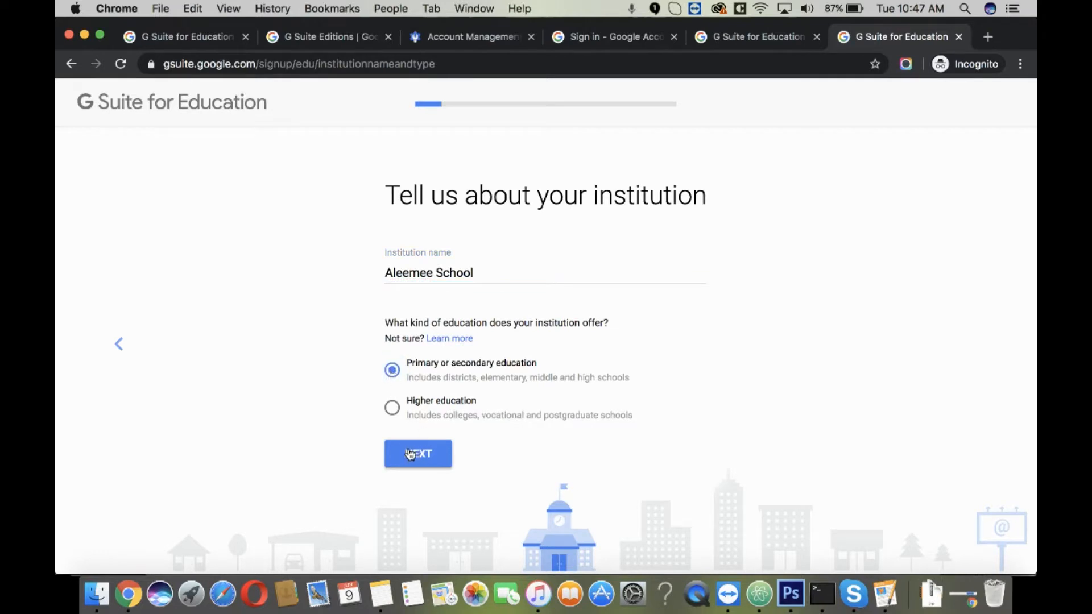
{"action": "left_click", "coordinate": [417, 454]}
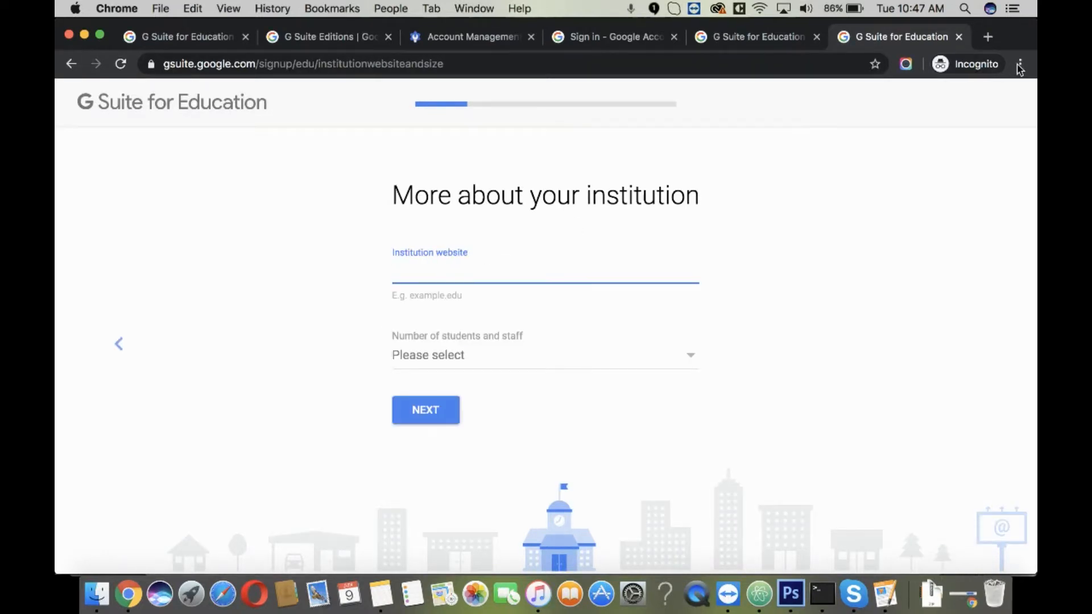
- Fill in the institution website, size and India phone number, and continue
{"action": "left_click", "coordinate": [987, 37]}
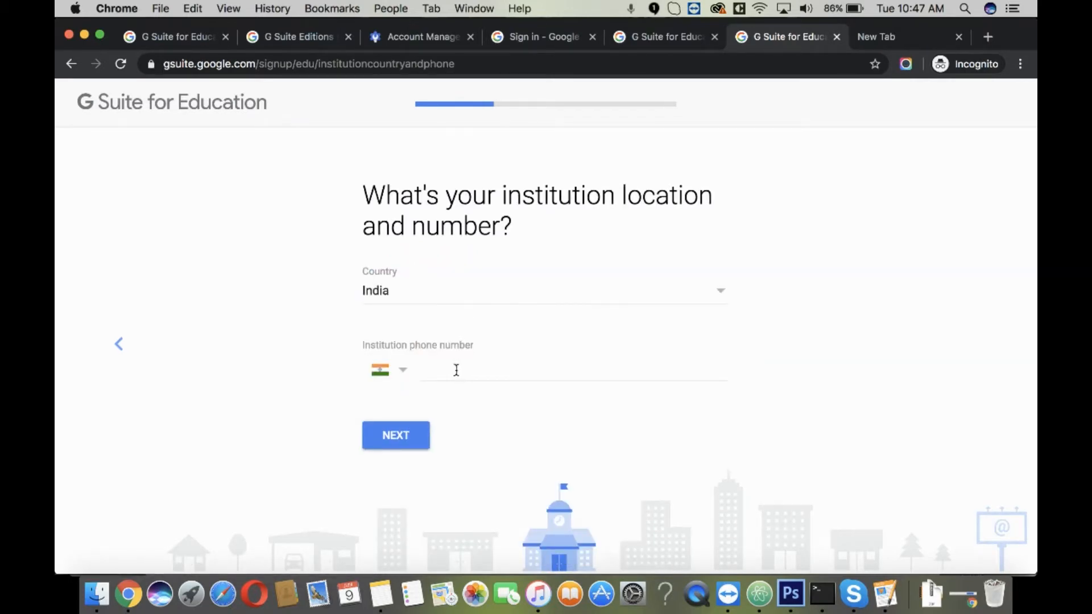
{"action": "left_click", "coordinate": [570, 371]}
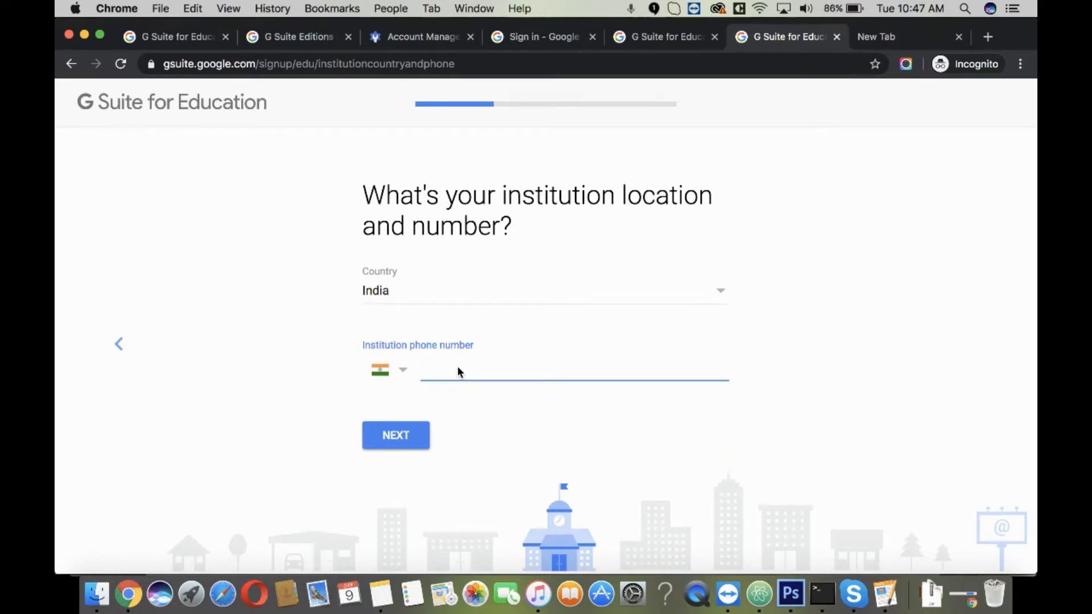
{"action": "left_click", "coordinate": [395, 436]}
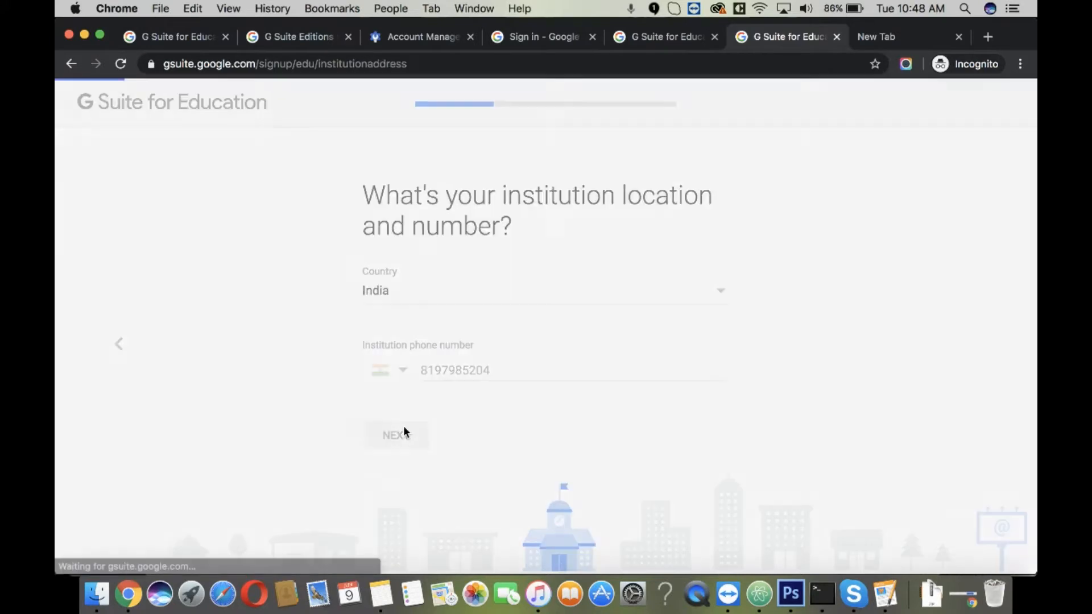
- Enter the Timma street address in Gulbarga, Karnataka and submit it
{"action": "left_click", "coordinate": [396, 434]}
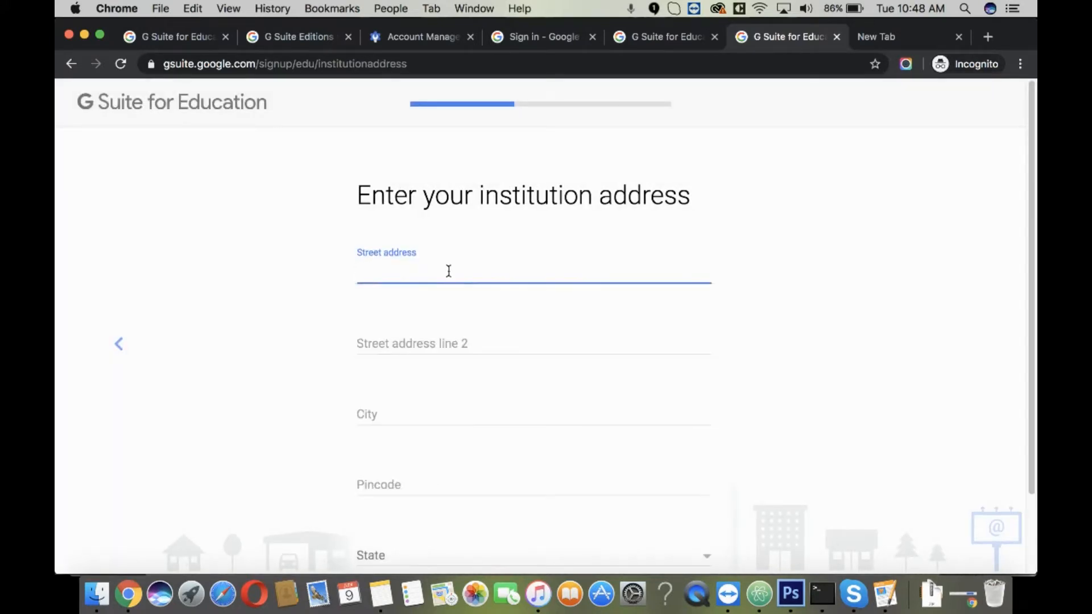
{"action": "type", "text": "Timmapuri colony"}
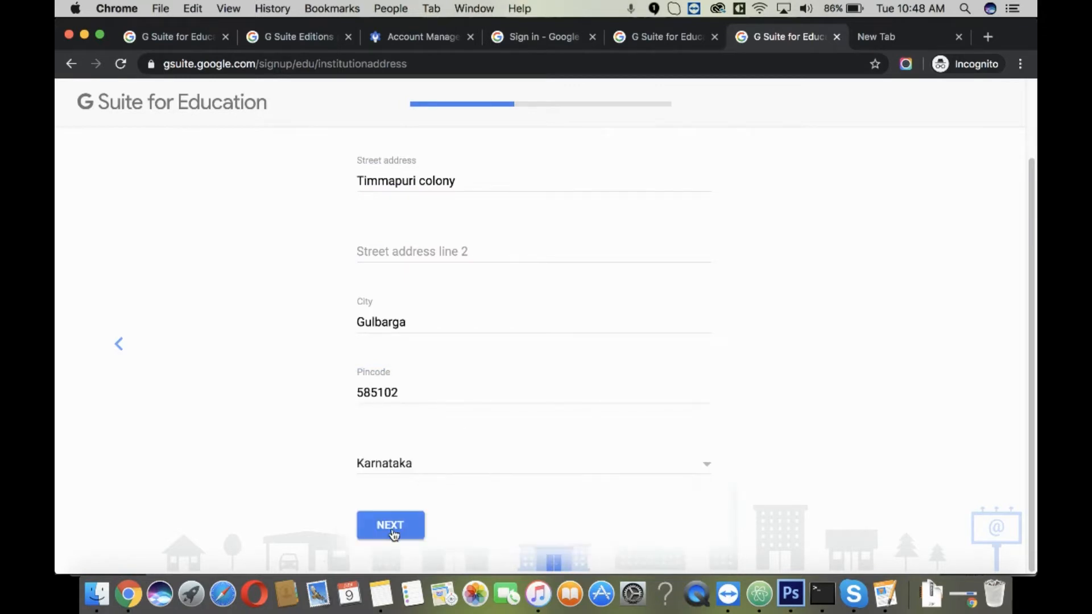
{"action": "left_click", "coordinate": [390, 525]}
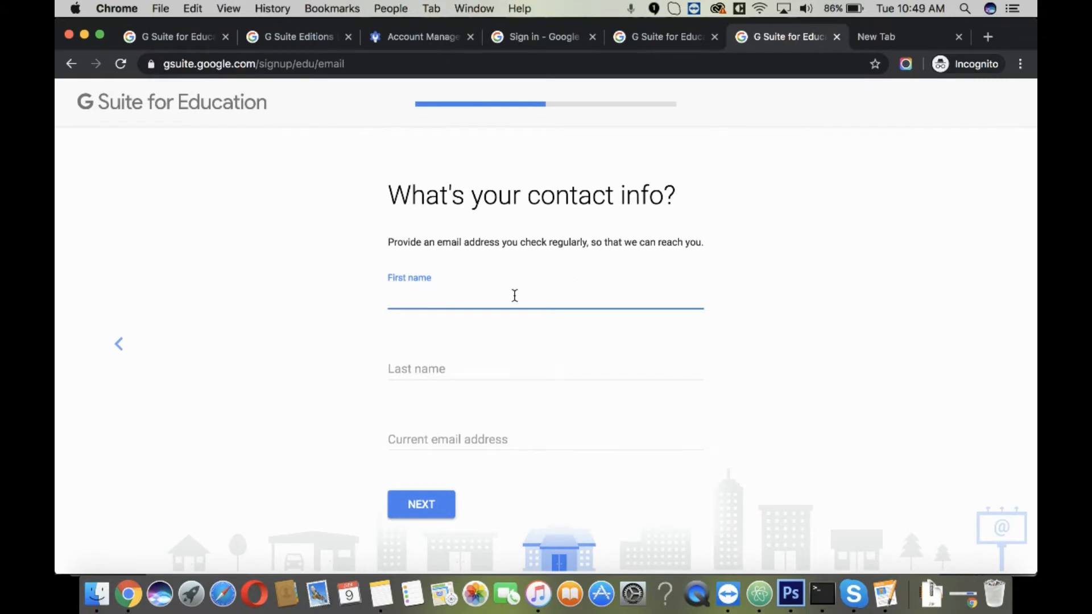
- Enter the contact first name, last name and email
{"action": "type", "text": "Feroz"}
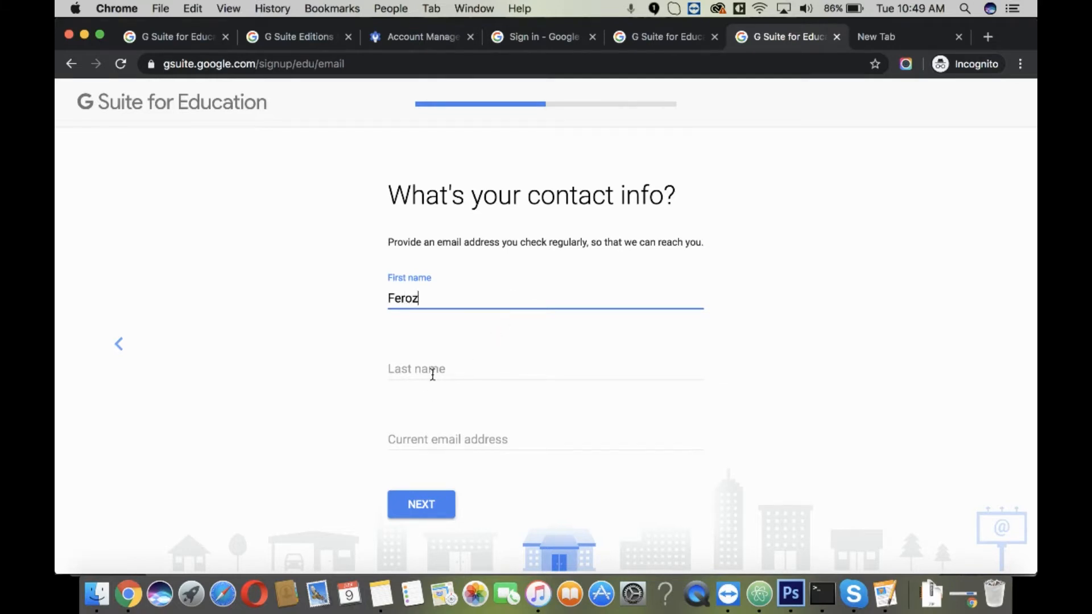
{"action": "left_click", "coordinate": [420, 504]}
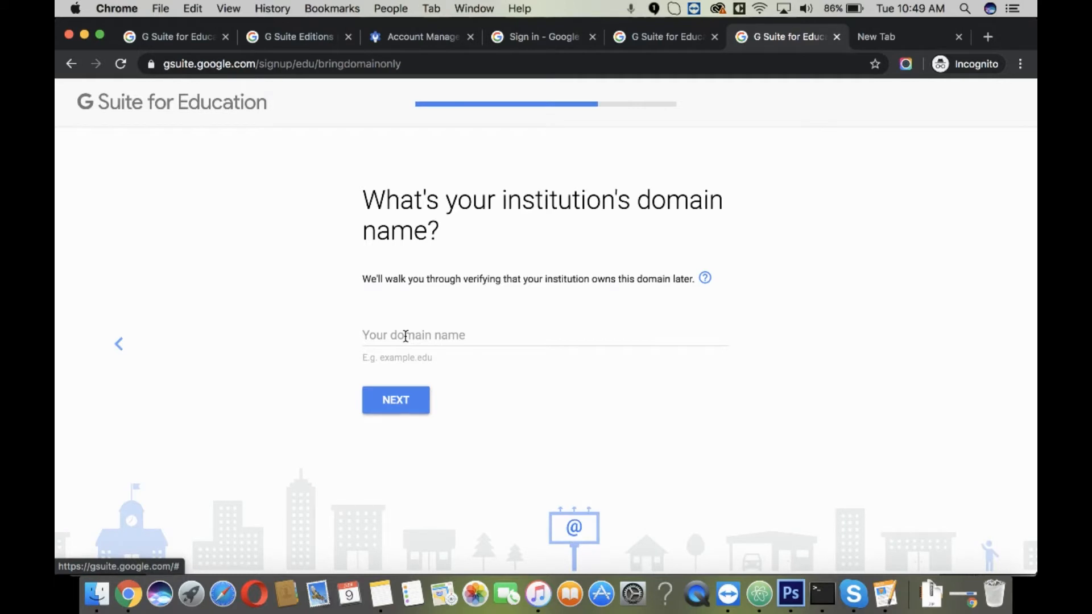
- Submit the school domain aleemeepublicschool.org without the http prefix
{"action": "type", "text": "http://aleemeepublicschool.org/"}
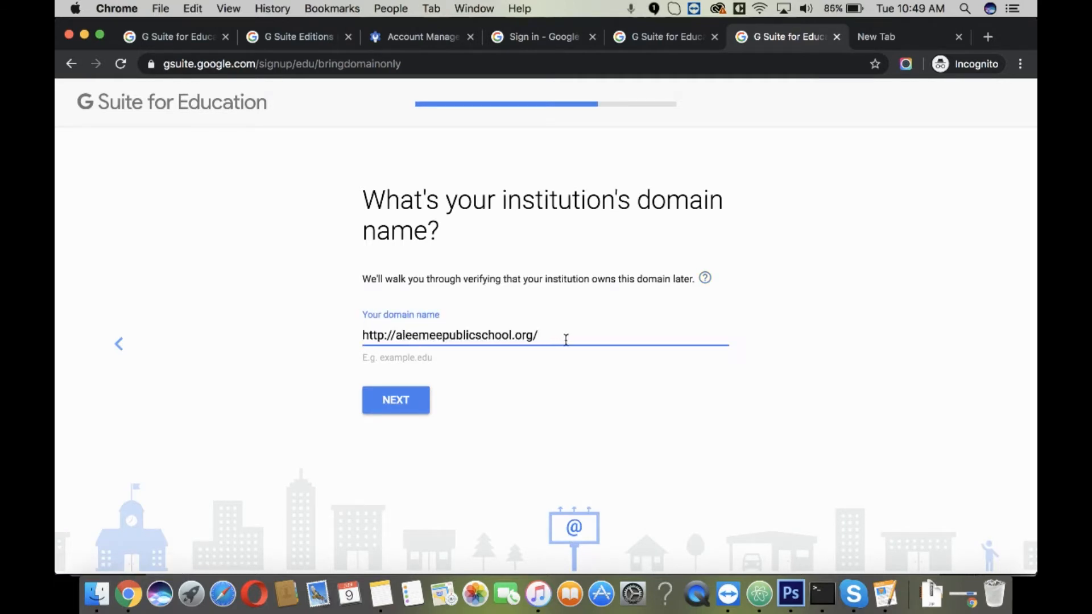
{"action": "type", "text": "aleemeepublicschool.org"}
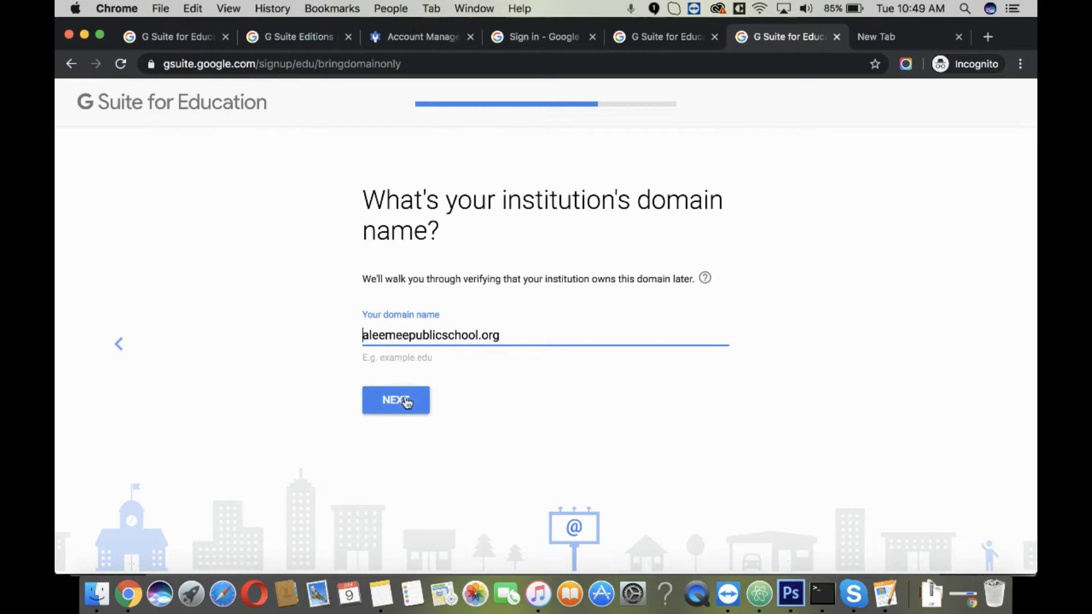
{"action": "left_click", "coordinate": [395, 399]}
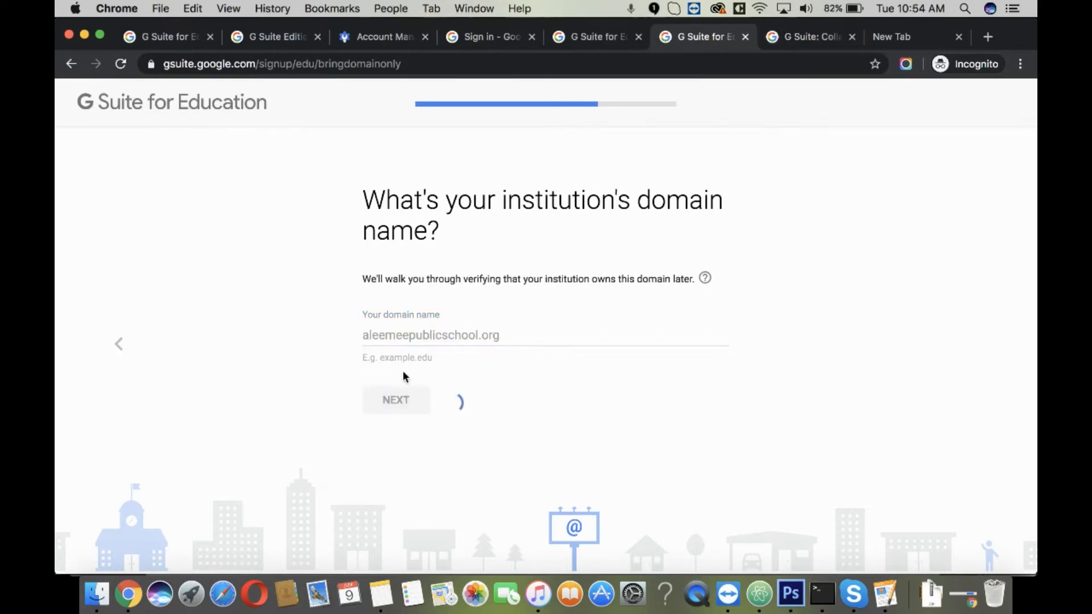
{"action": "left_click", "coordinate": [396, 399]}
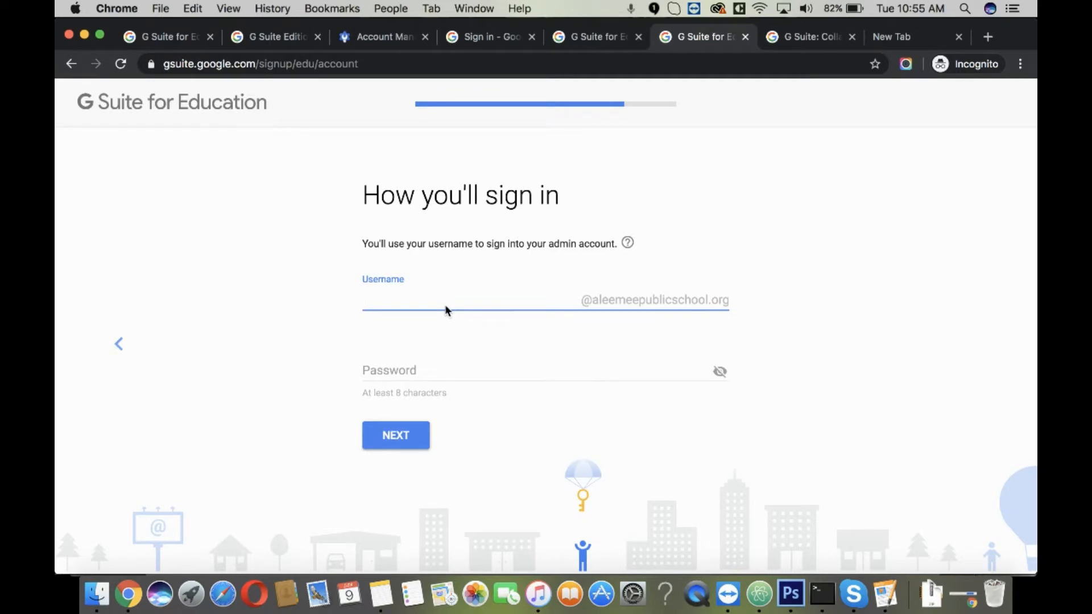
- Set the admin username 'admin' with a password and decline promotional emails
{"action": "type", "text": "admin"}
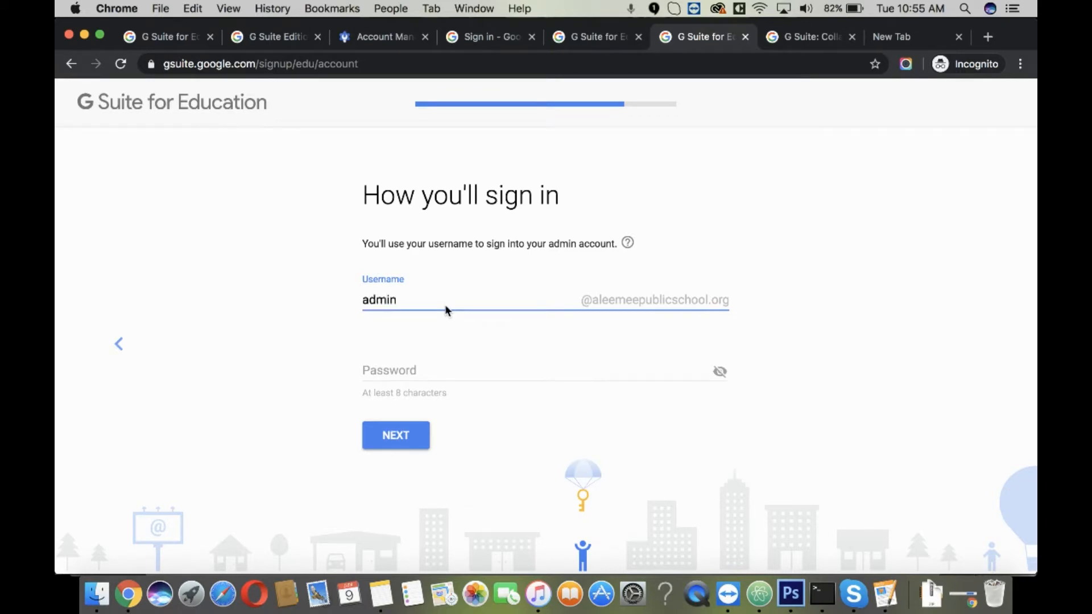
{"action": "left_click", "coordinate": [544, 369]}
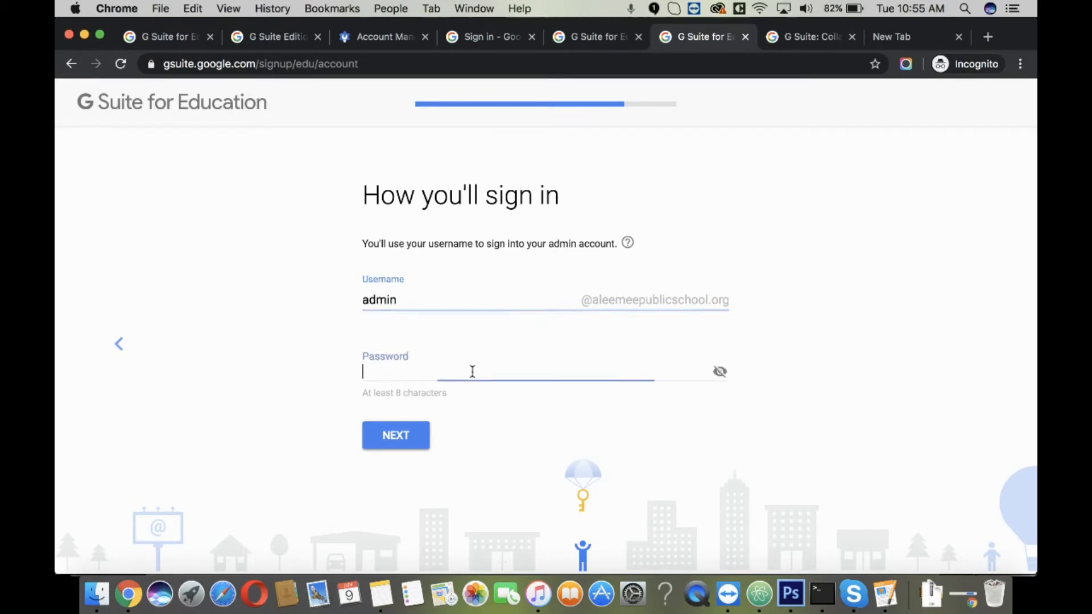
{"action": "left_click", "coordinate": [544, 371]}
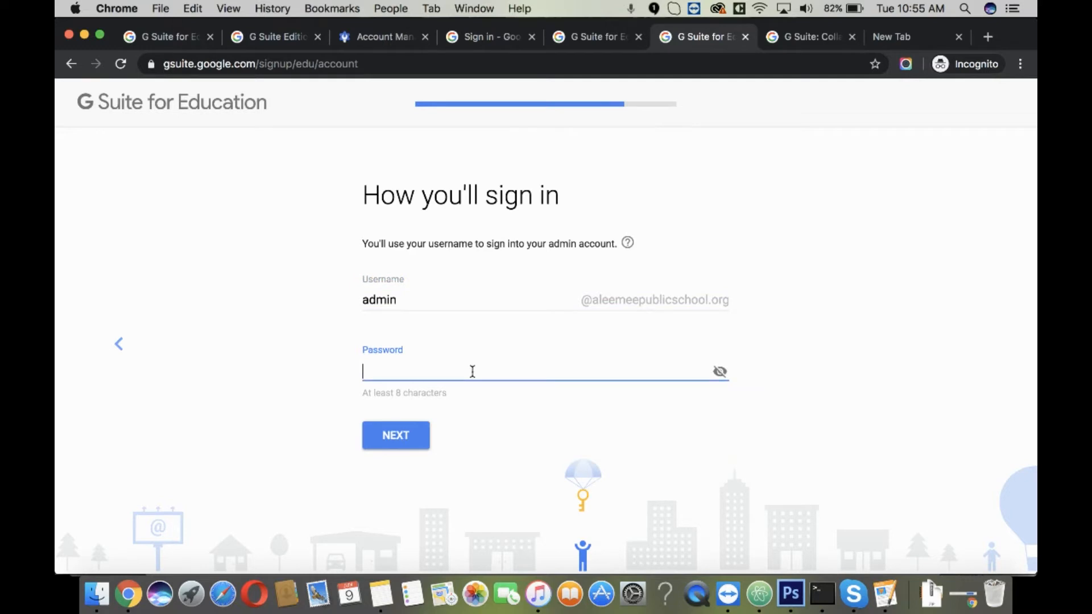
{"action": "left_click", "coordinate": [396, 435]}
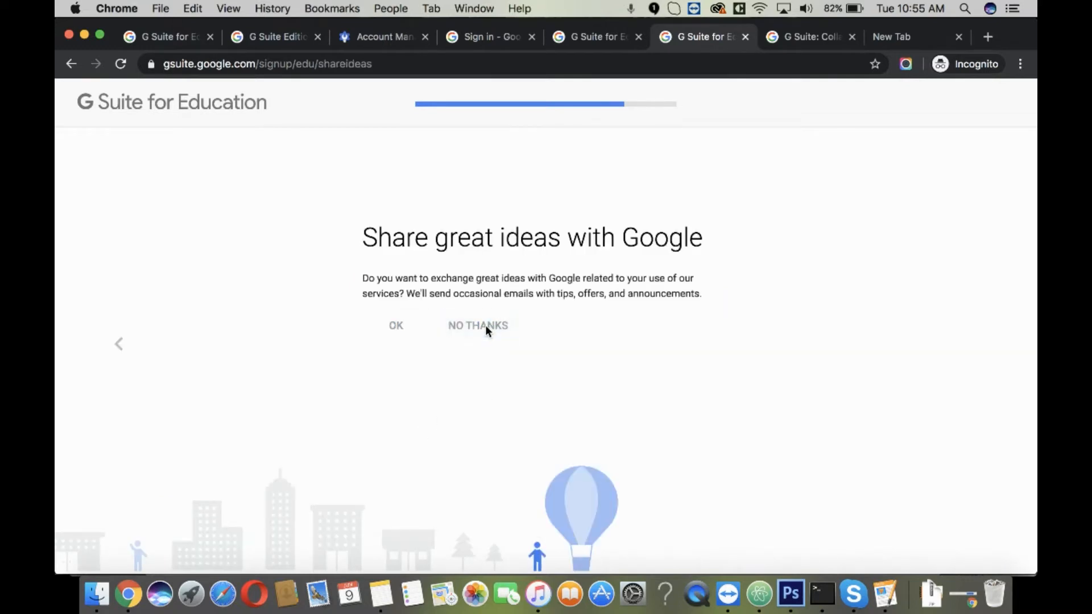
{"action": "left_click", "coordinate": [478, 325]}
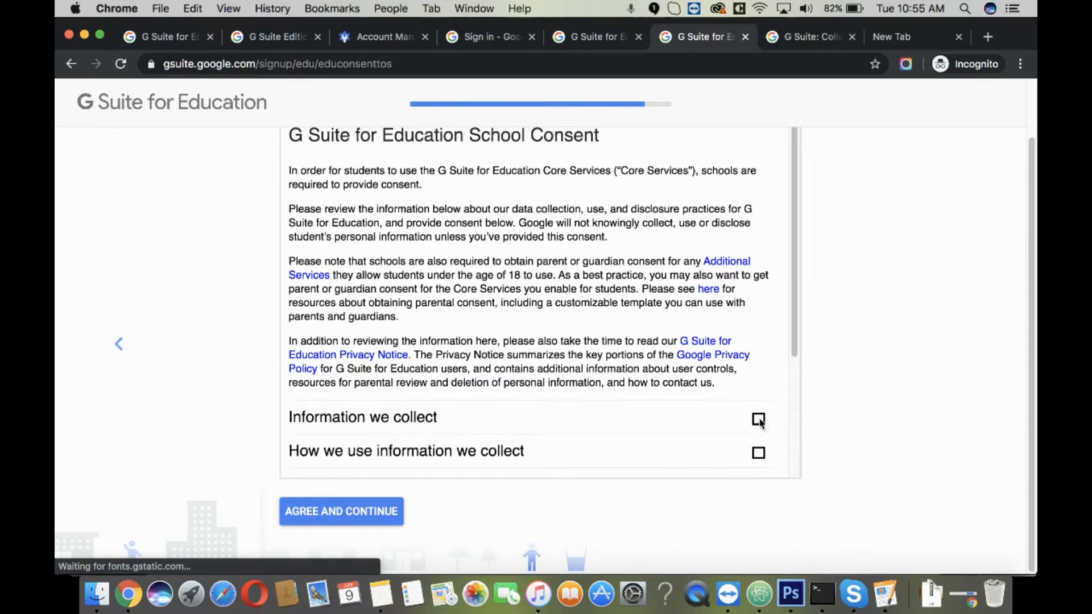
- Agree to the school consent, pass reCAPTCHA and create the account starting the 14-day trial
{"action": "left_click", "coordinate": [757, 420]}
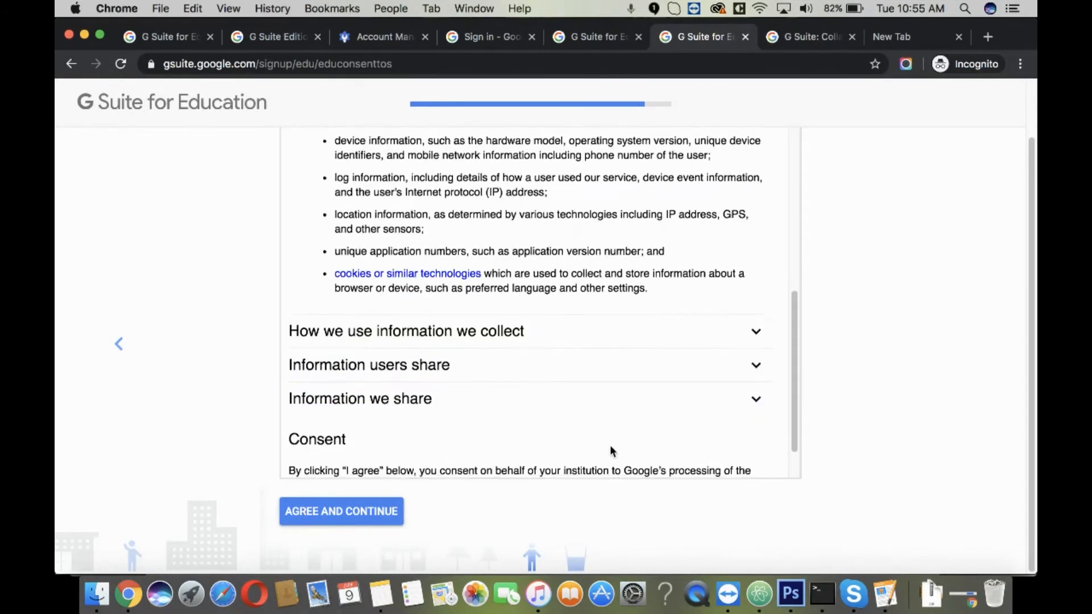
{"action": "left_click", "coordinate": [340, 510]}
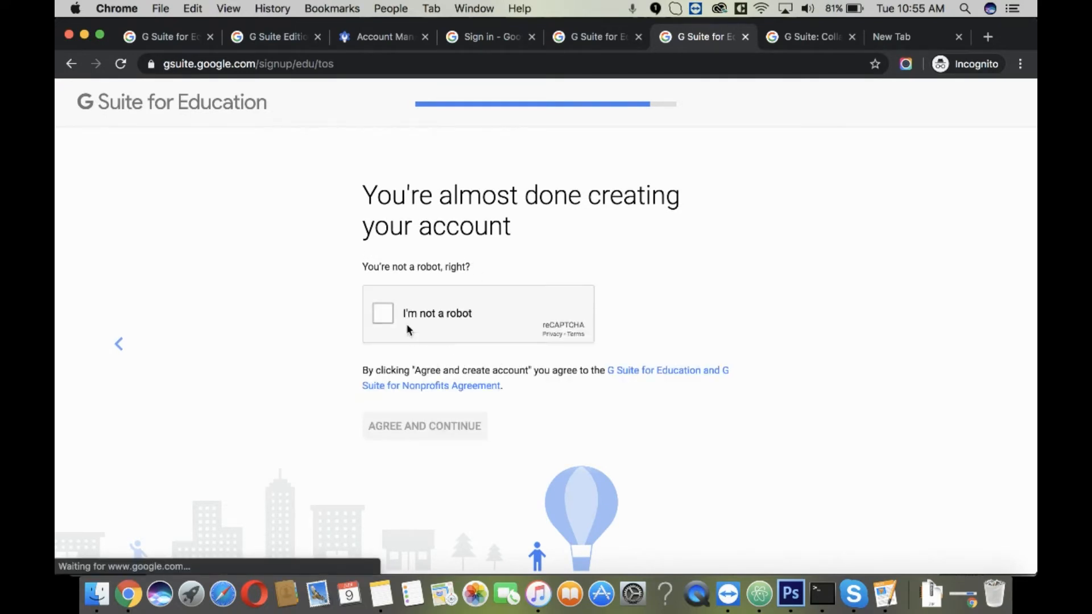
{"action": "left_click", "coordinate": [382, 314]}
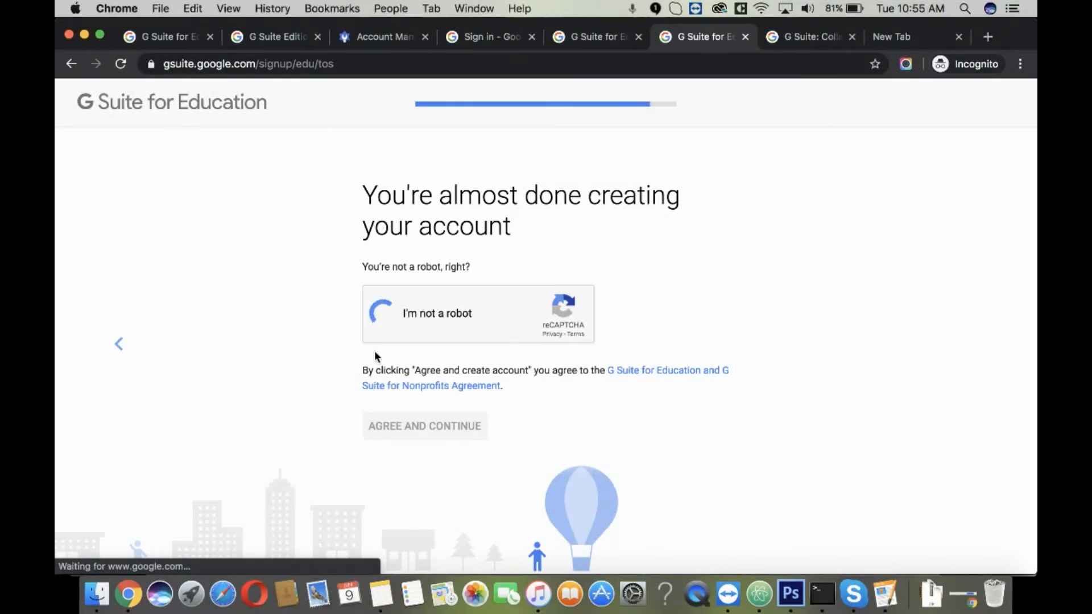
{"action": "left_click", "coordinate": [380, 314]}
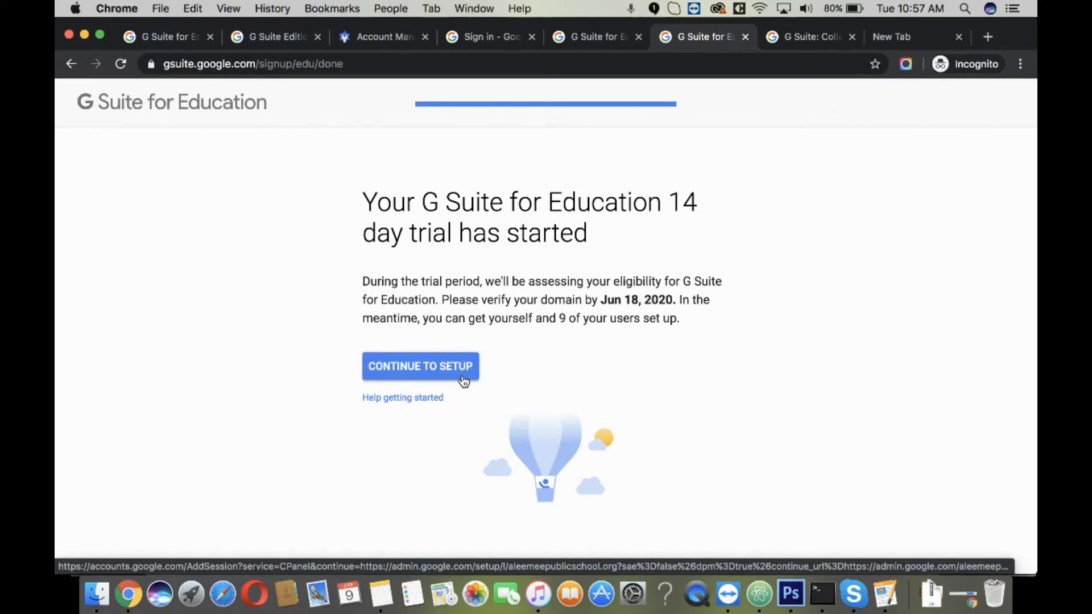
{"action": "mouse_move", "coordinate": [464, 381]}
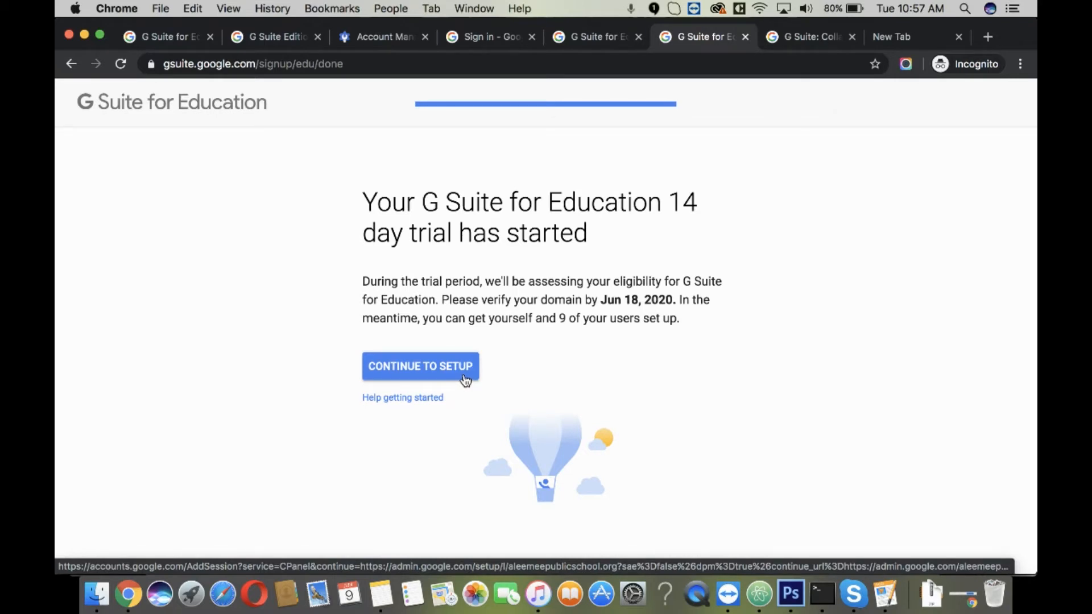
- Continue into Google Admin setup and pass the console welcome dialog
{"action": "left_click", "coordinate": [420, 365]}
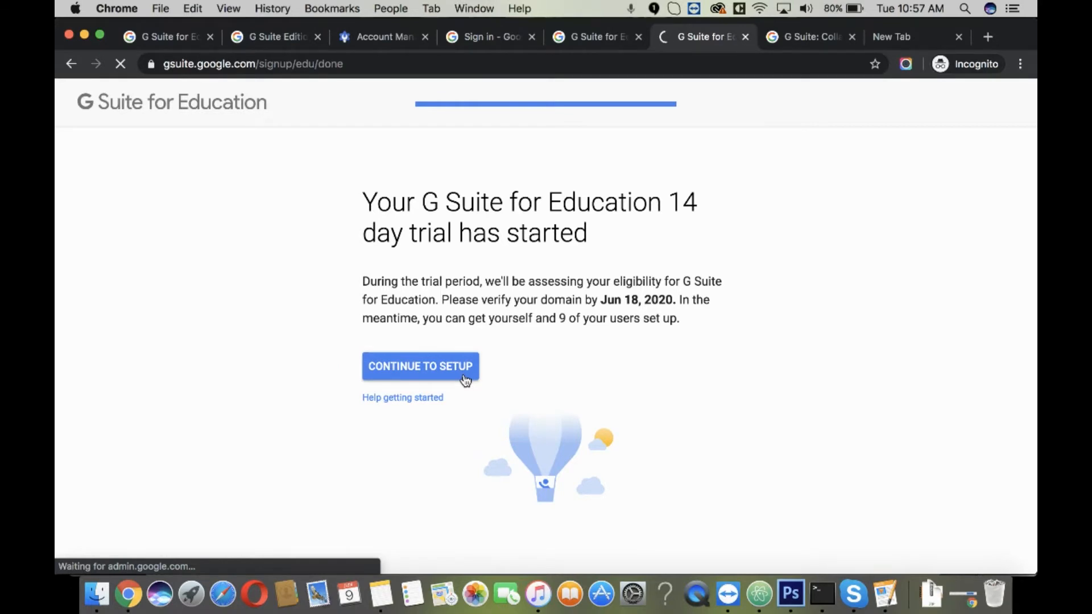
{"action": "left_click", "coordinate": [420, 367]}
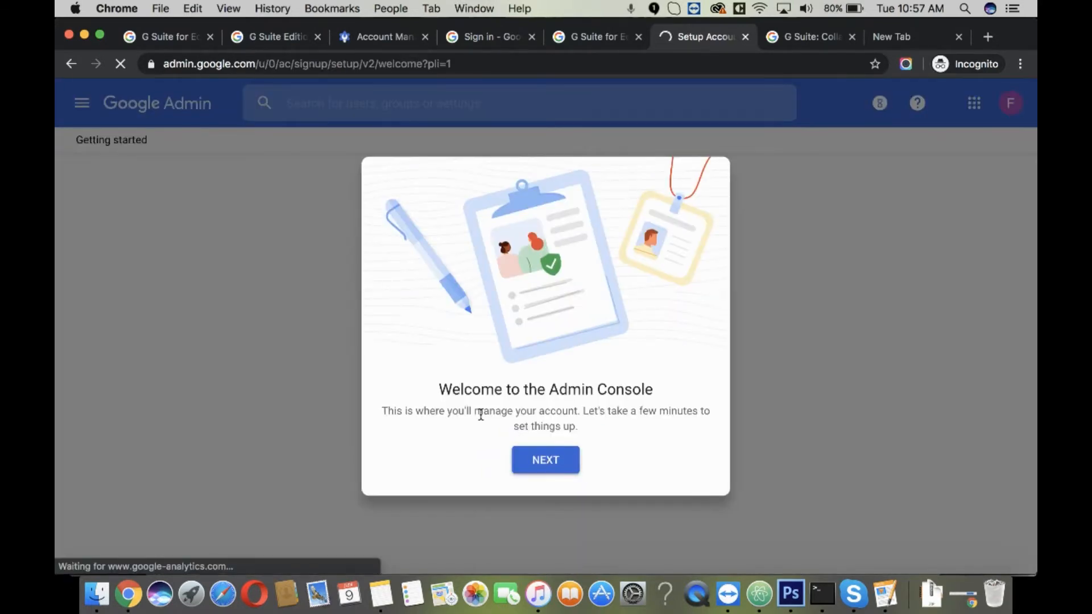
{"action": "left_click", "coordinate": [545, 459]}
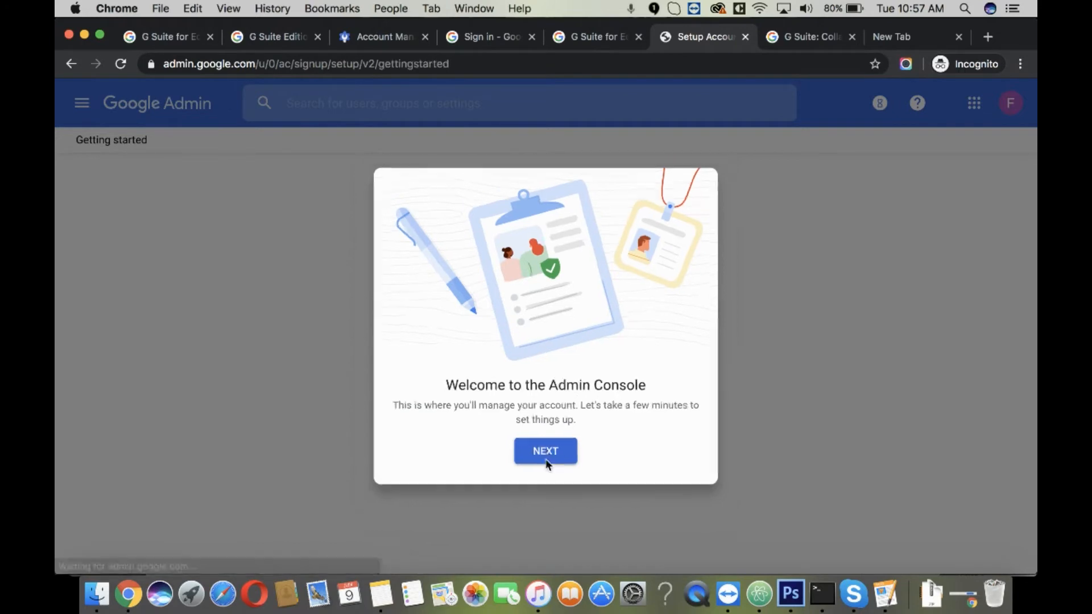
{"action": "left_click", "coordinate": [545, 450]}
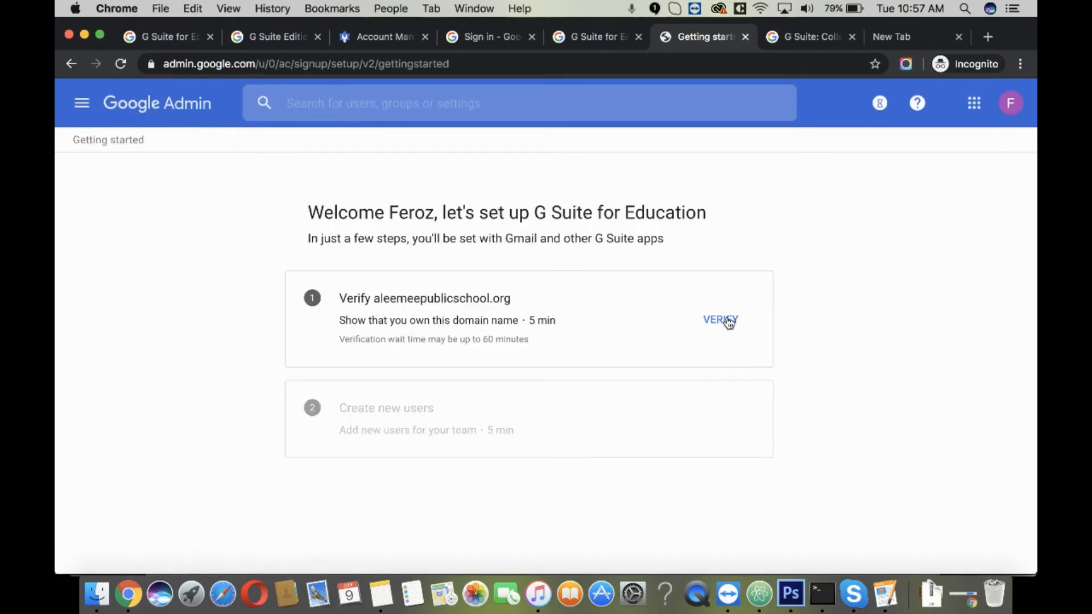
- Begin verifying aleemeepublicschool.org and view its TXT verification guide
{"action": "left_click", "coordinate": [720, 319]}
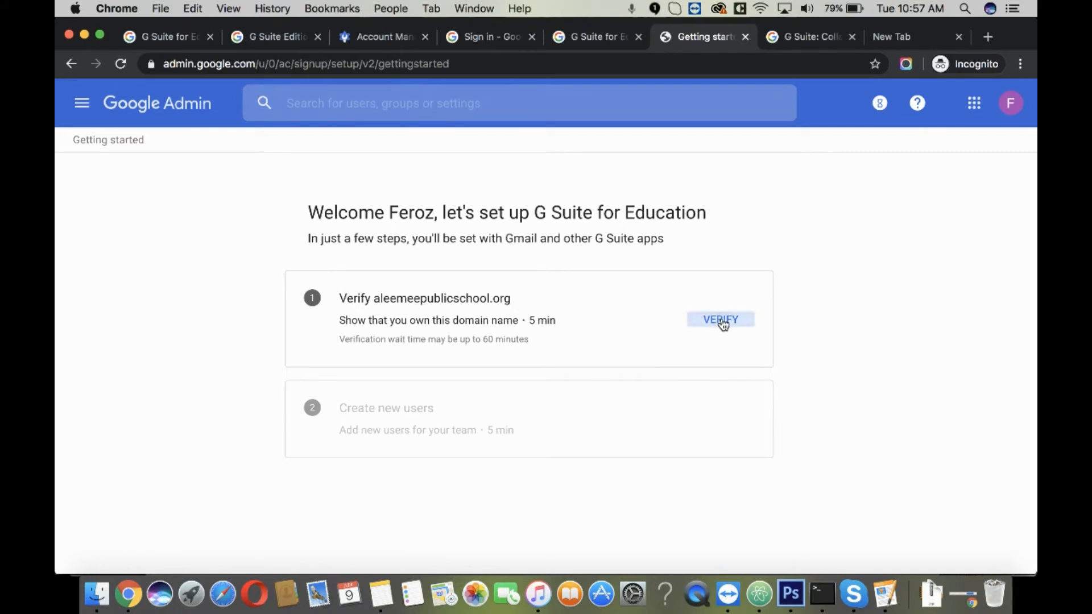
{"action": "left_click", "coordinate": [720, 319]}
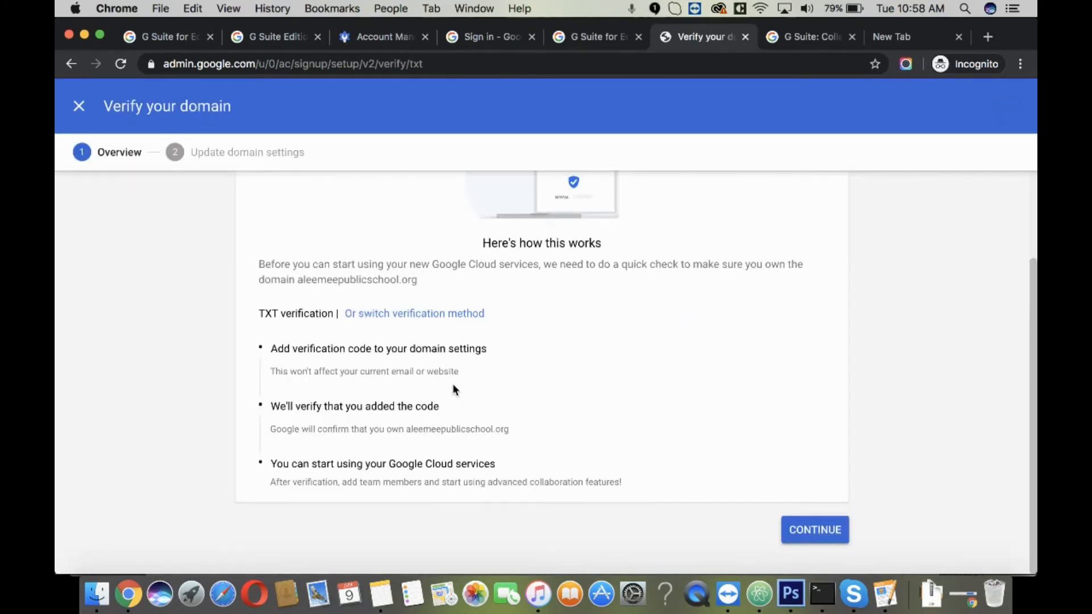
{"action": "mouse_move", "coordinate": [414, 314]}
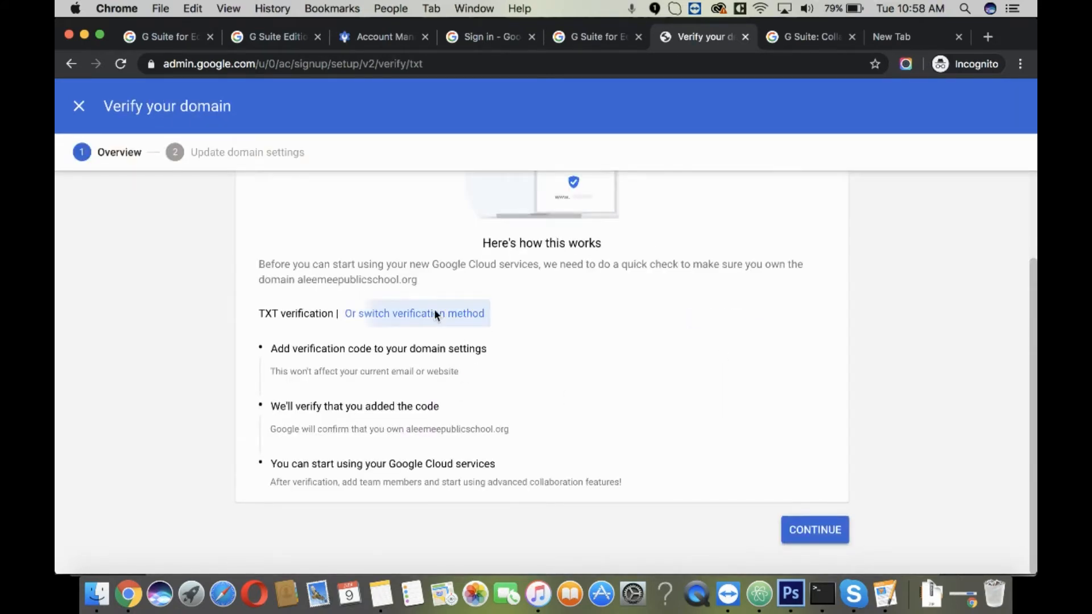
- Review the available verification methods and keep TXT record verification
{"action": "left_click", "coordinate": [414, 314]}
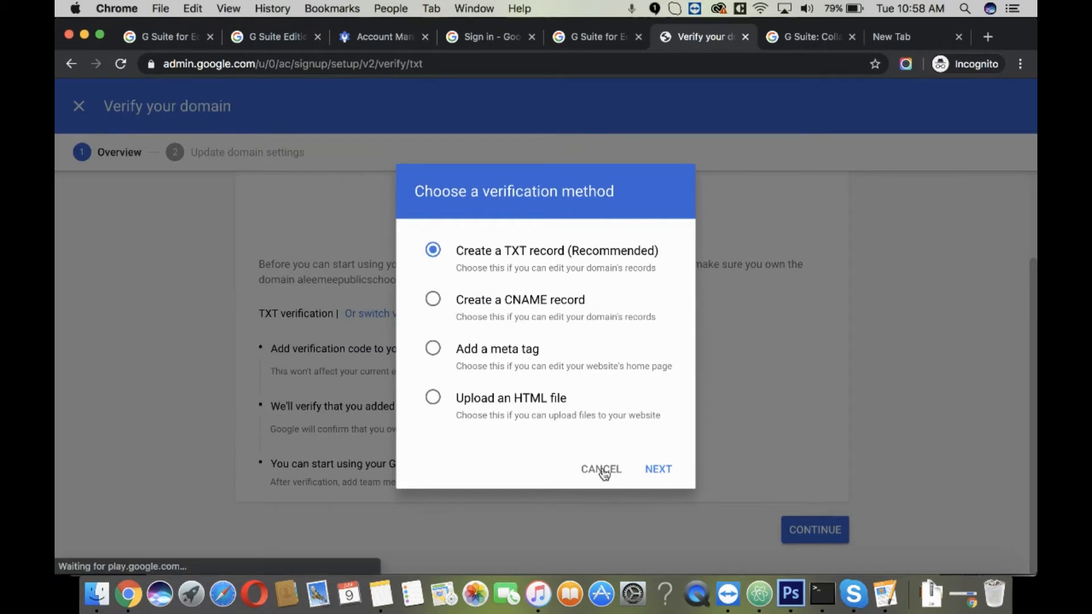
{"action": "left_click", "coordinate": [601, 469]}
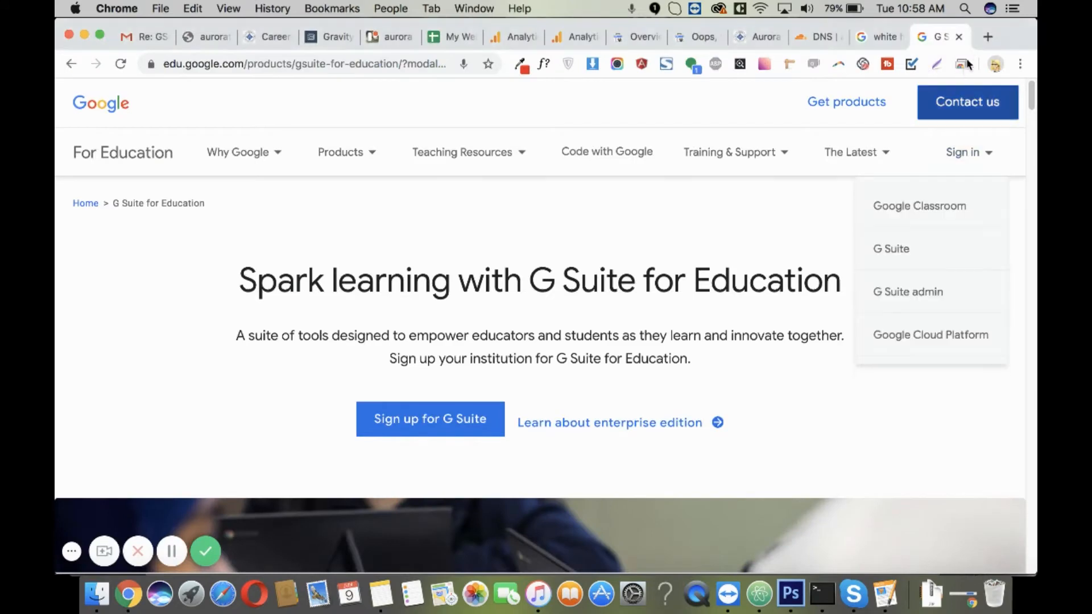
- Confirm the Google TXT record in Cloudflare DNS and have Google verify the domain
{"action": "left_click", "coordinate": [809, 36]}
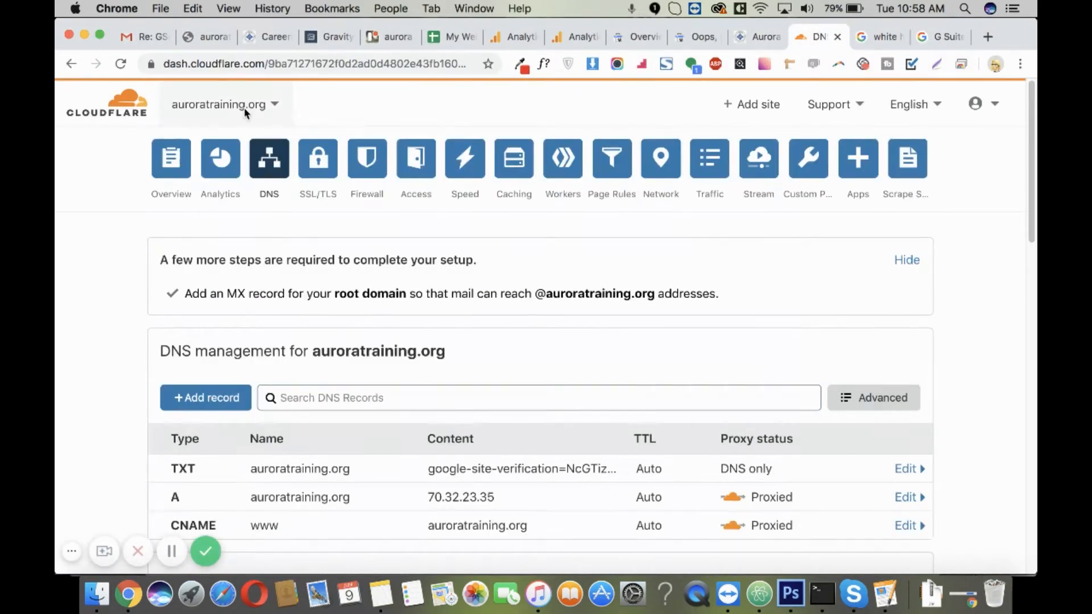
{"action": "left_click", "coordinate": [784, 332]}
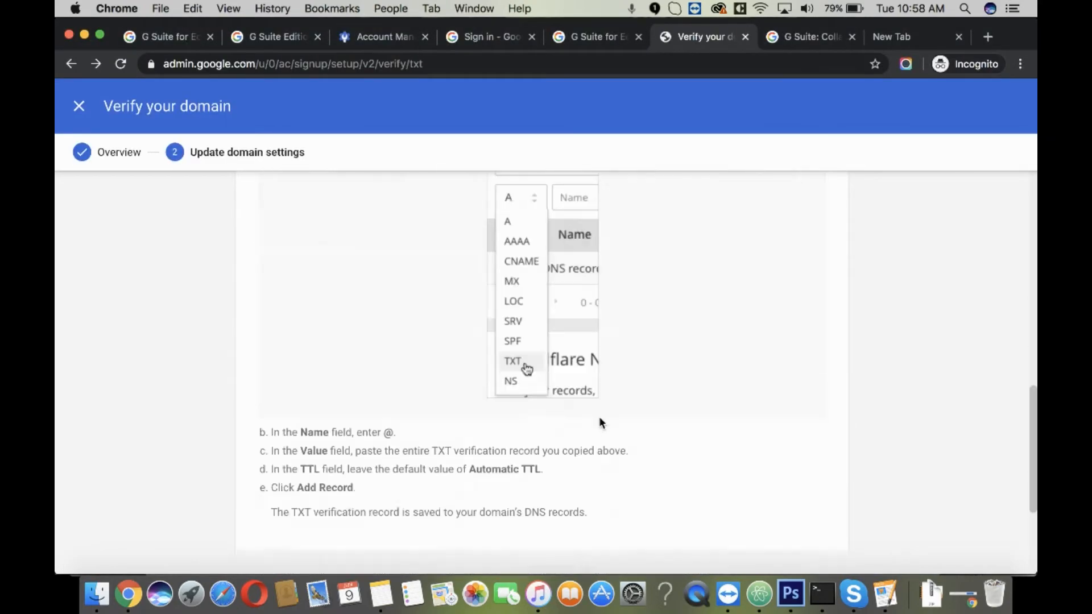
{"action": "left_click", "coordinate": [810, 37]}
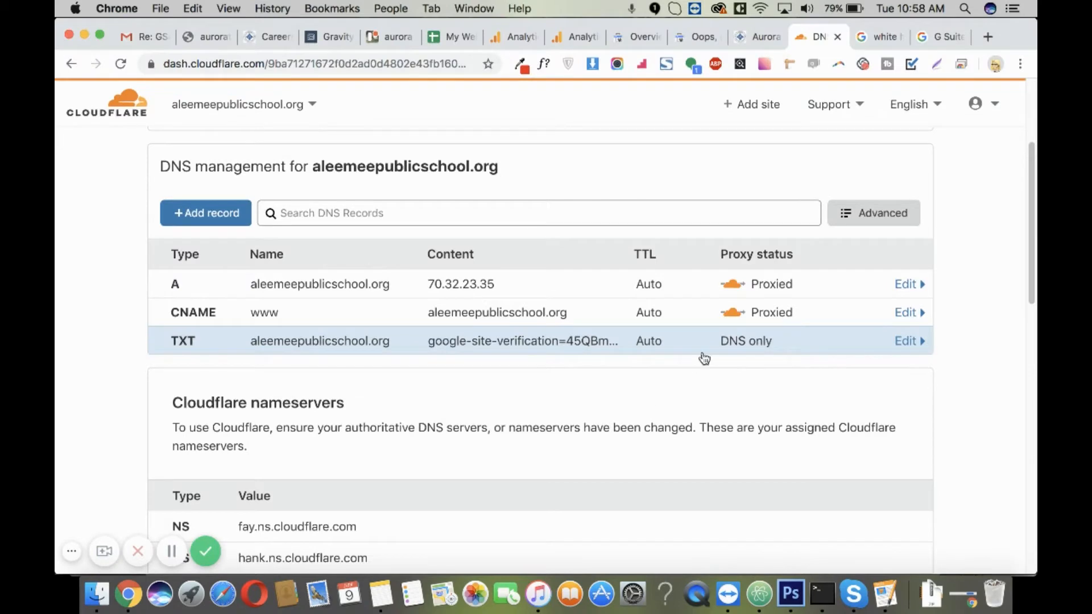
{"action": "mouse_move", "coordinate": [631, 350]}
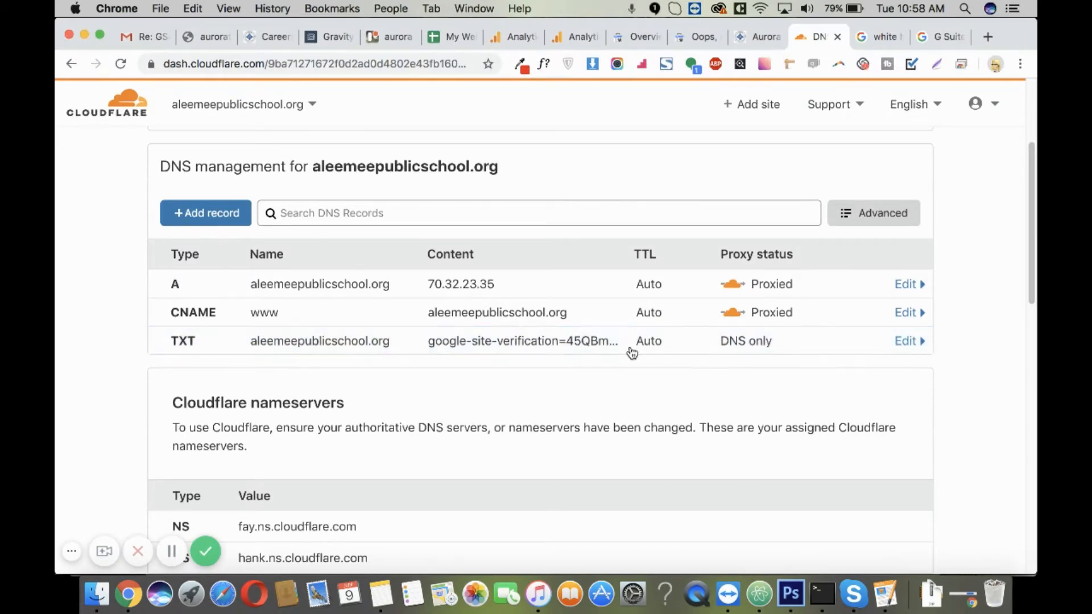
{"action": "mouse_move", "coordinate": [647, 350]}
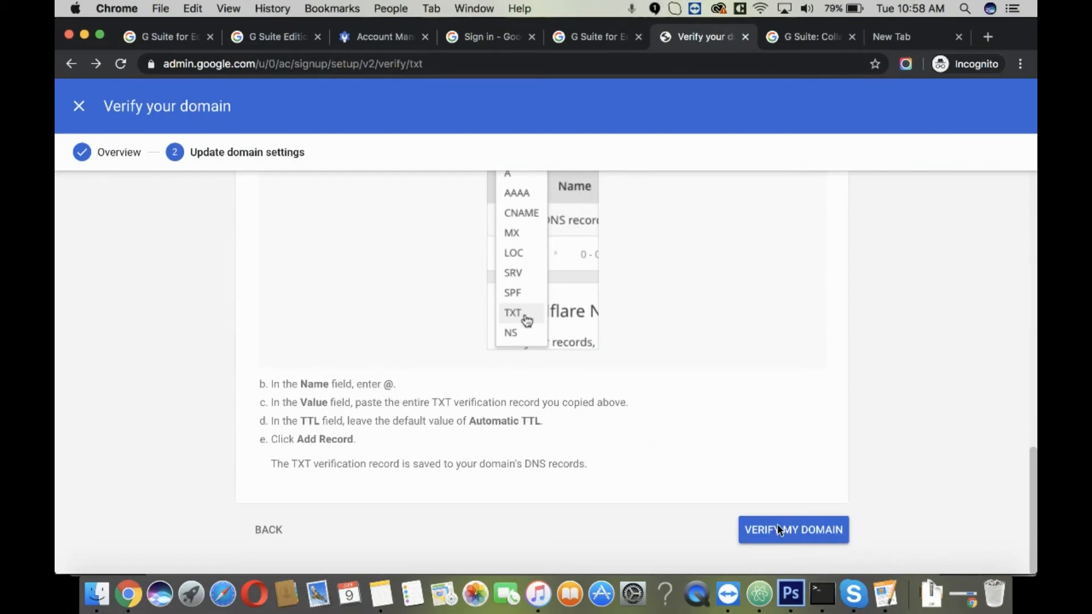
{"action": "left_click", "coordinate": [793, 529]}
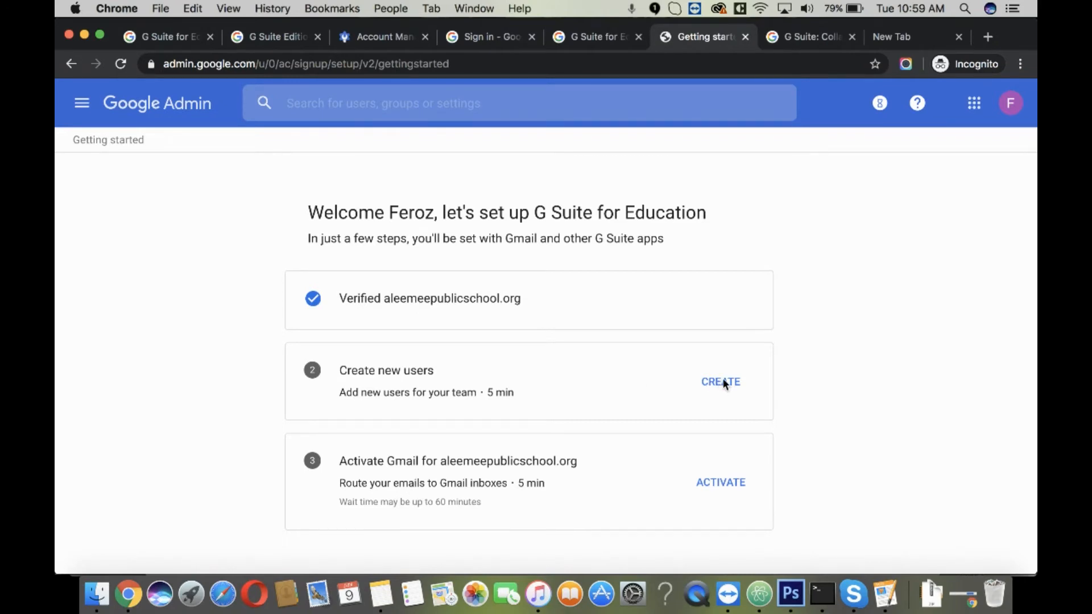
{"action": "mouse_move", "coordinate": [653, 346]}
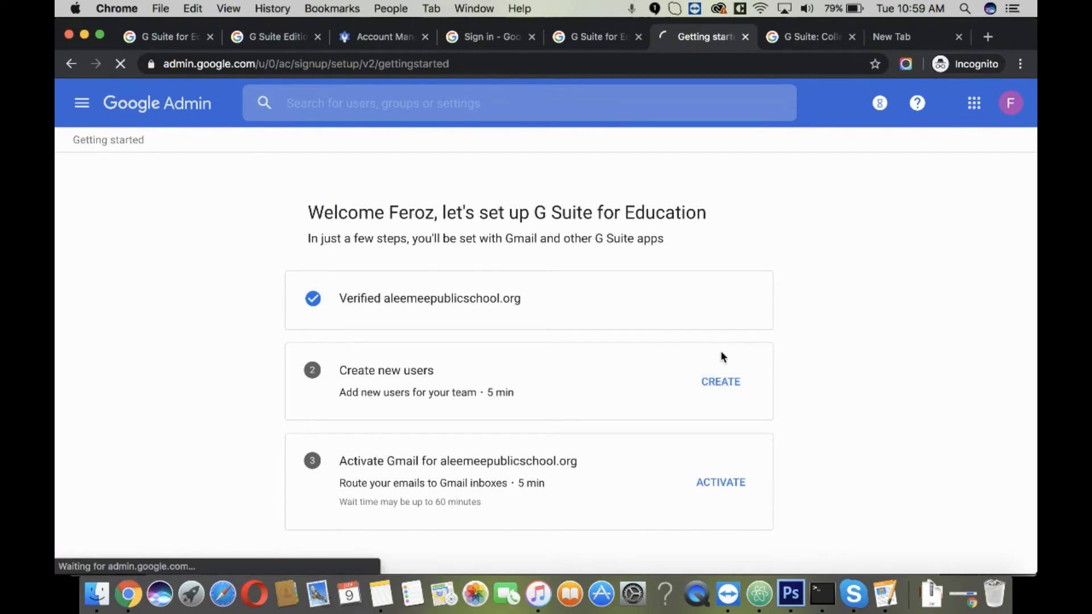
- Create the new users and return to the setup checklist at 67% complete
{"action": "left_click", "coordinate": [720, 382]}
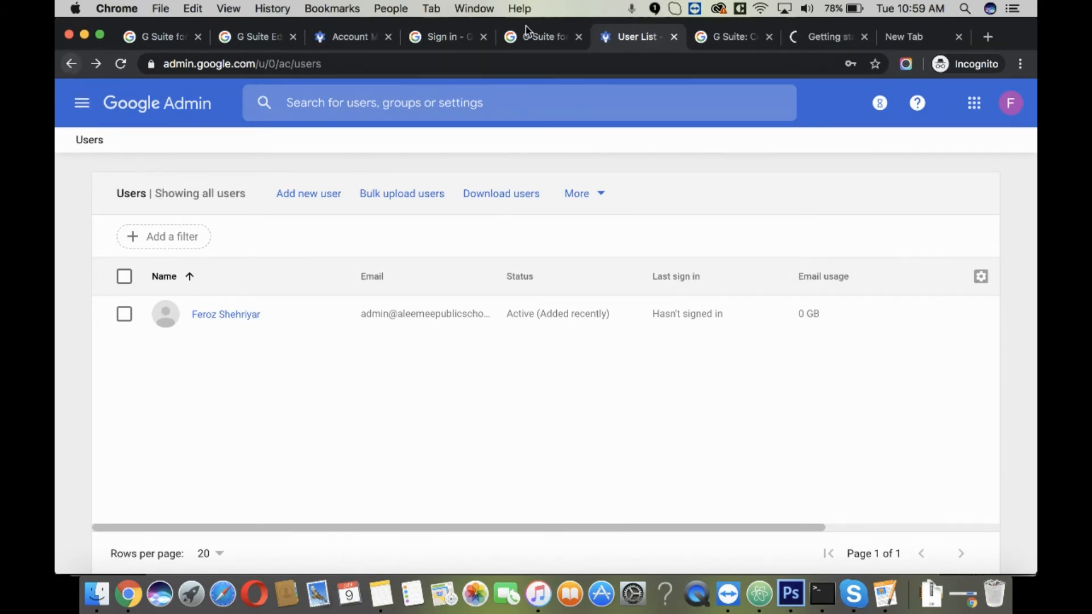
{"action": "left_click", "coordinate": [826, 37]}
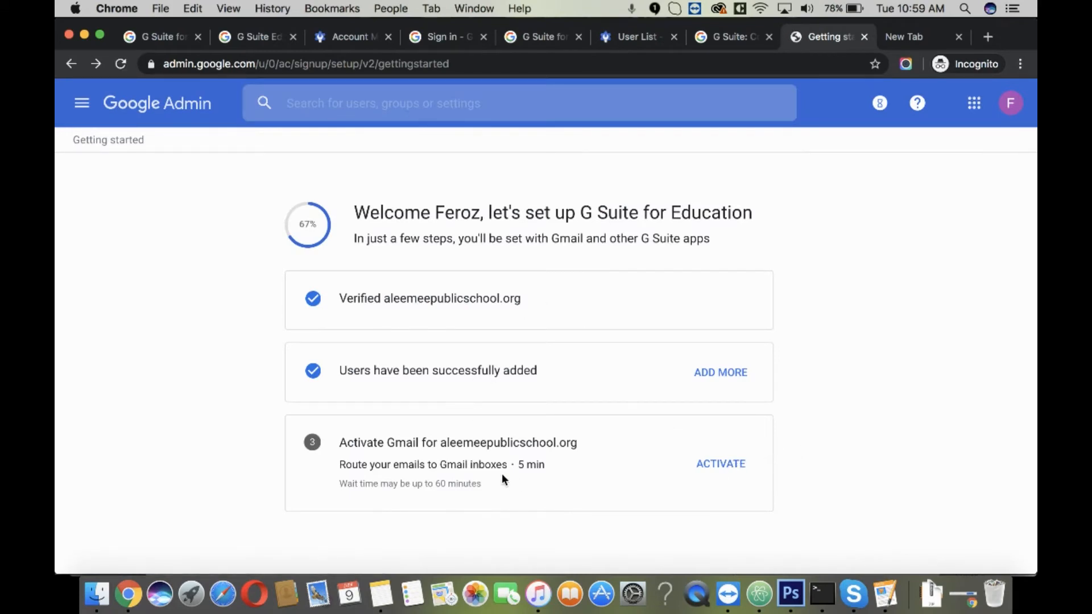
{"action": "left_click", "coordinate": [720, 463]}
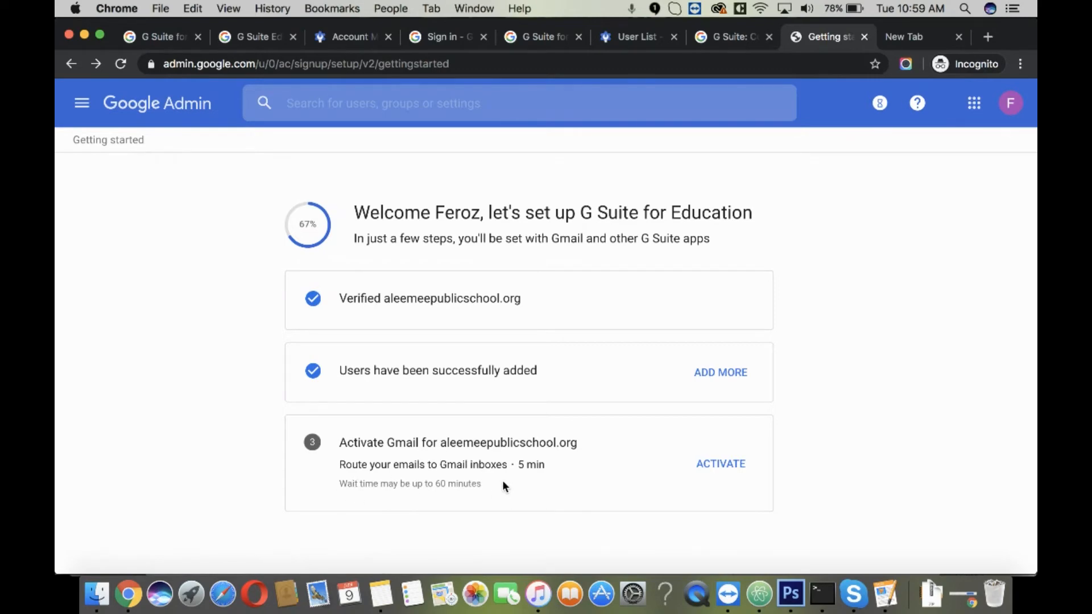
- Start Gmail activation, confirming all existing email addresses were added
{"action": "left_click", "coordinate": [719, 464]}
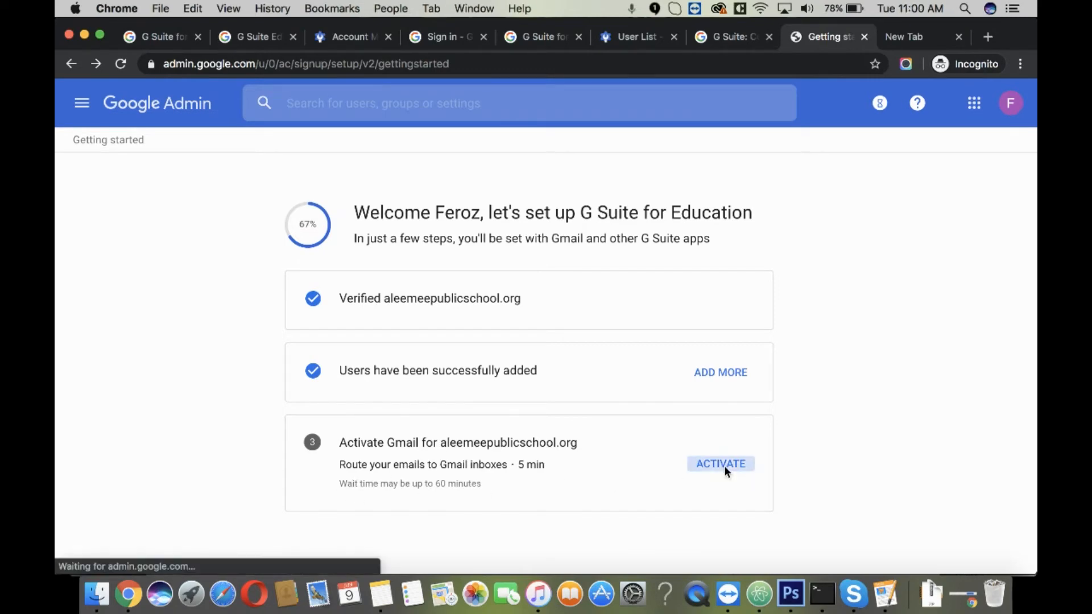
{"action": "left_click", "coordinate": [720, 464]}
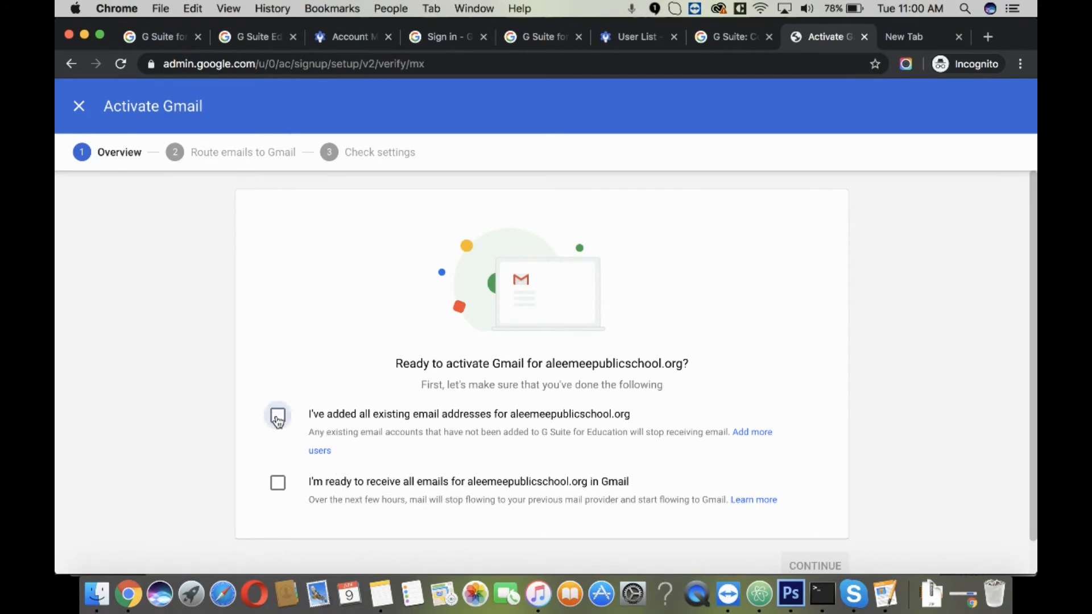
{"action": "left_click", "coordinate": [278, 416]}
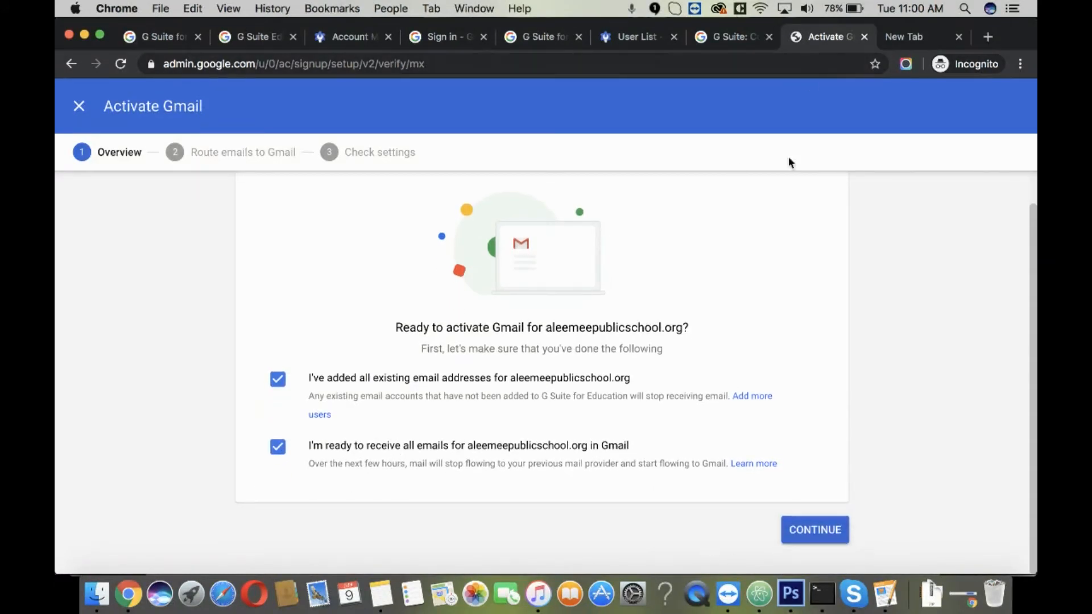
{"action": "mouse_move", "coordinate": [771, 299]}
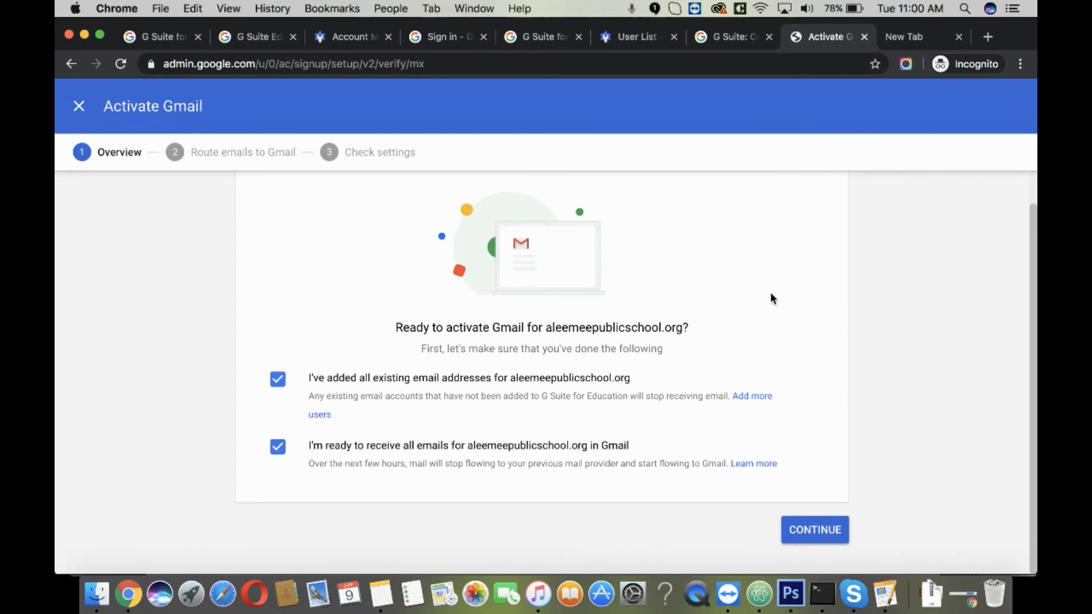
{"action": "mouse_move", "coordinate": [705, 394]}
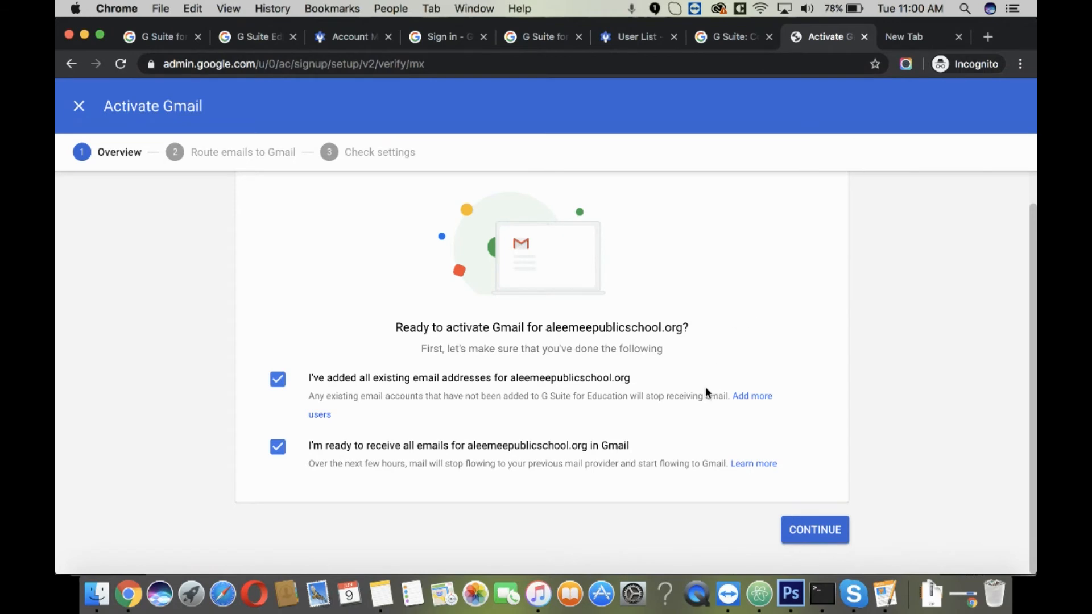
{"action": "left_click", "coordinate": [813, 528]}
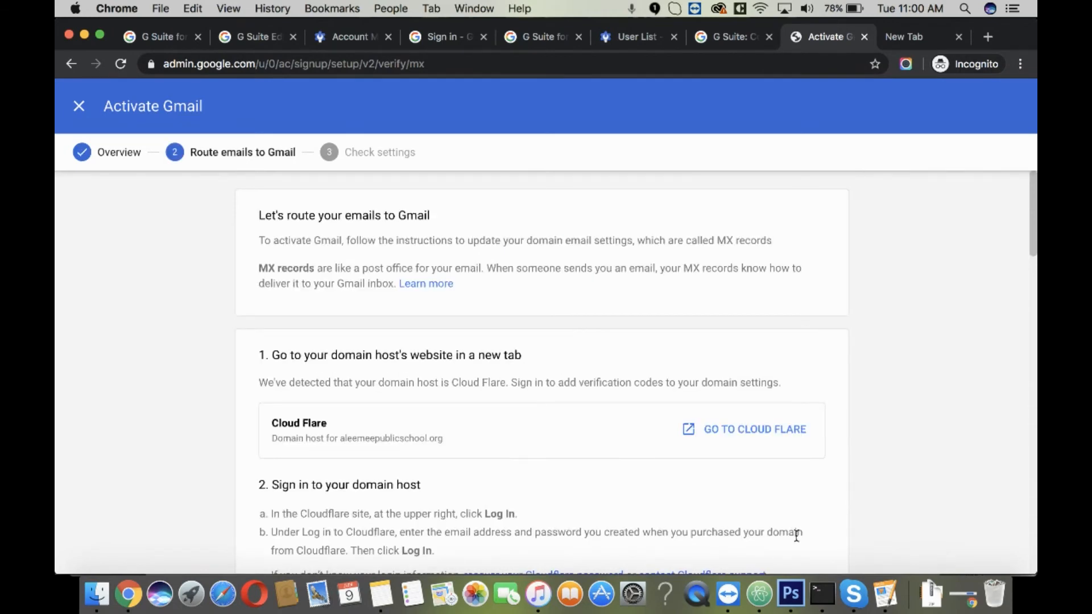
{"action": "mouse_move", "coordinate": [562, 514]}
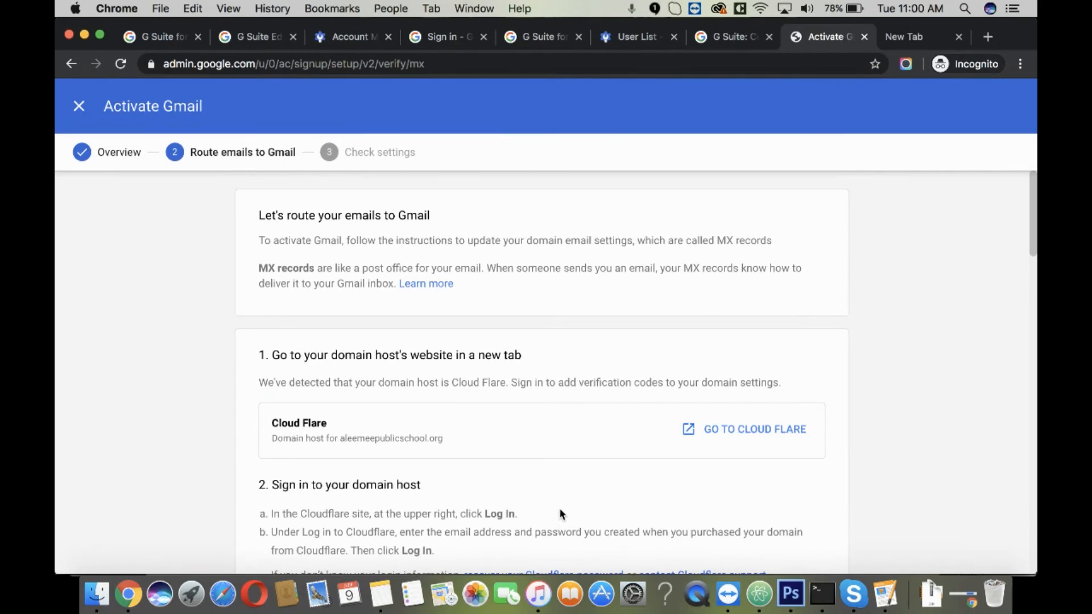
{"action": "mouse_move", "coordinate": [551, 250]}
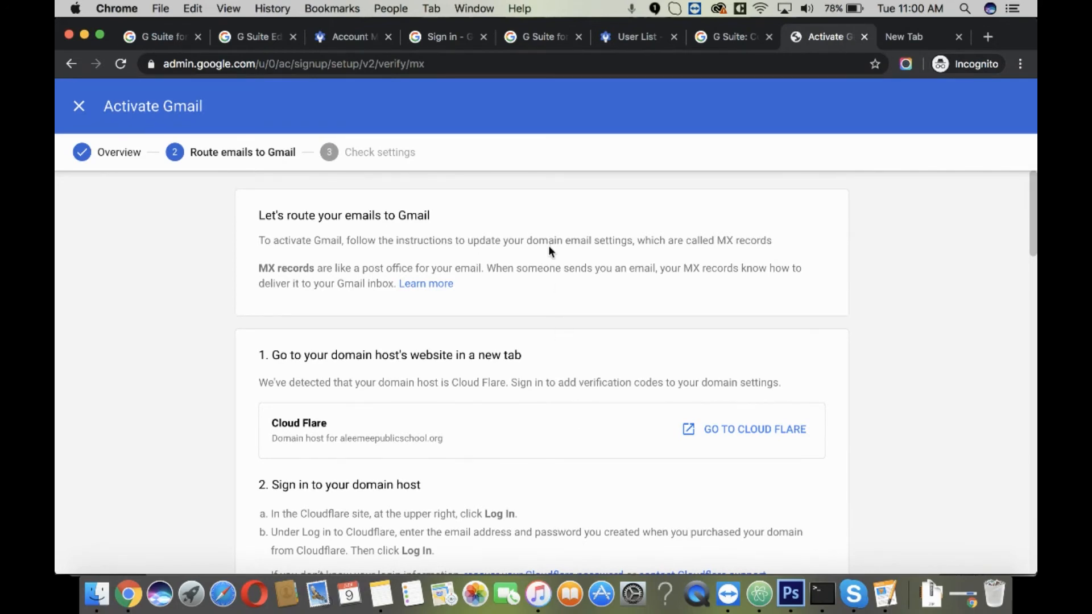
{"action": "mouse_move", "coordinate": [558, 227]}
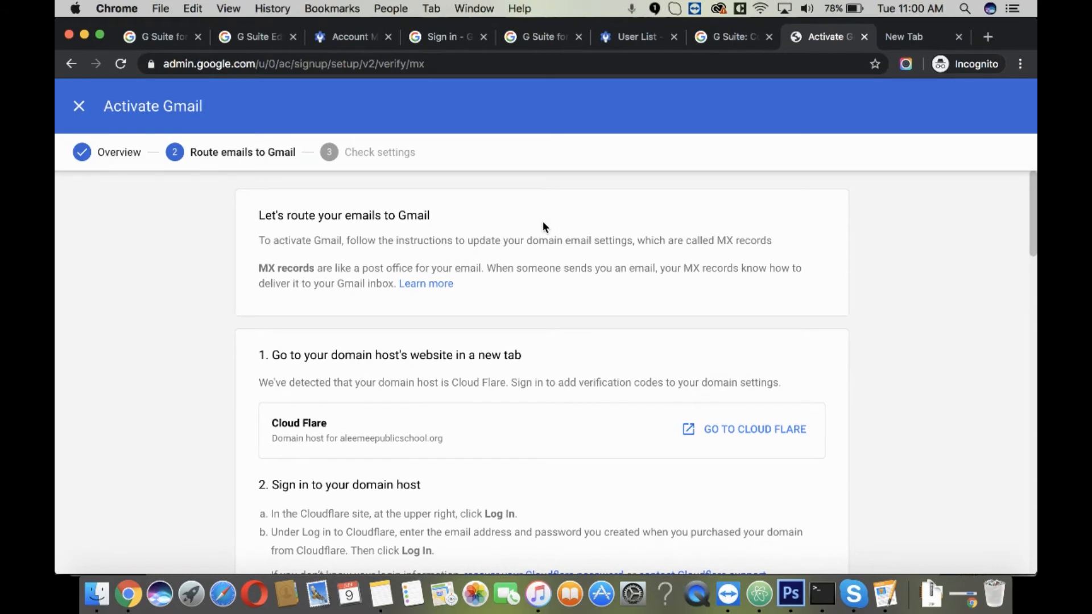
- Scroll the route-emails step down to Google's MX server address and priority table
{"action": "scroll", "scroll_direction": "down", "scroll_amount": 3}
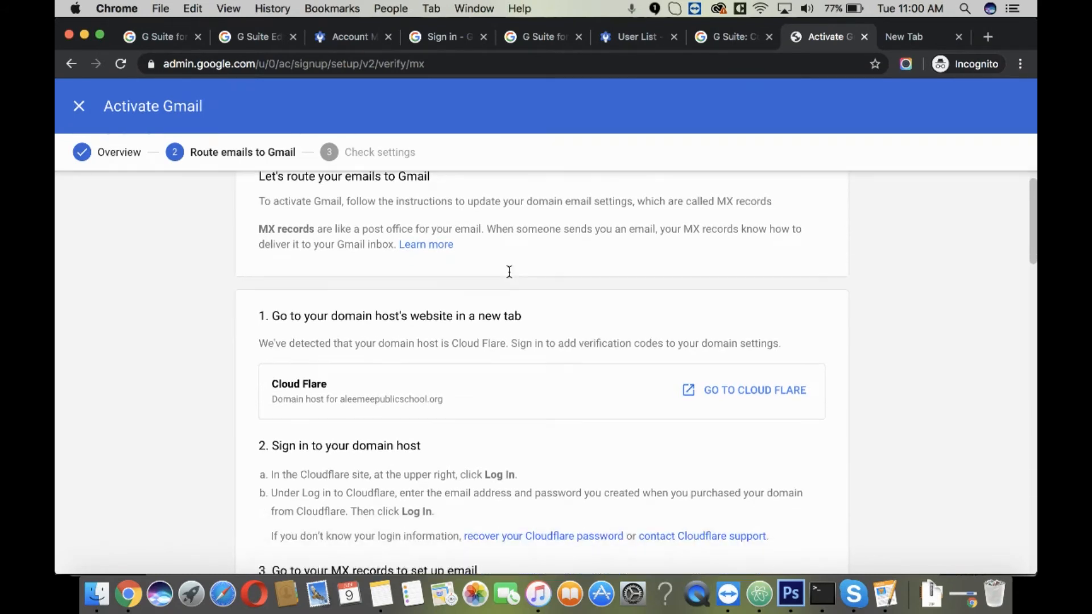
{"action": "scroll", "scroll_direction": "down", "scroll_amount": 3}
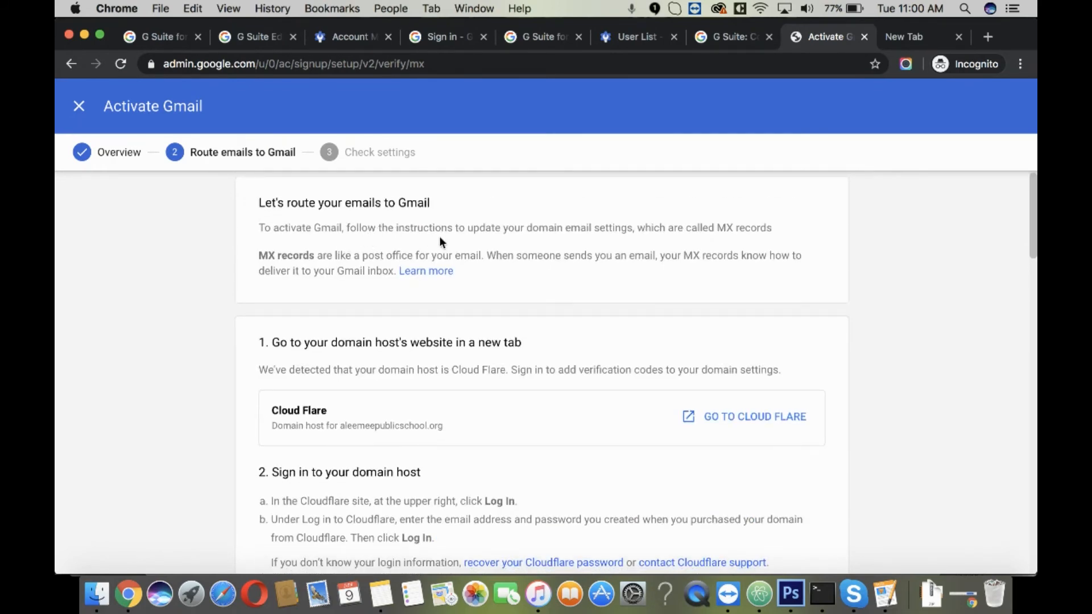
{"action": "mouse_move", "coordinate": [640, 228]}
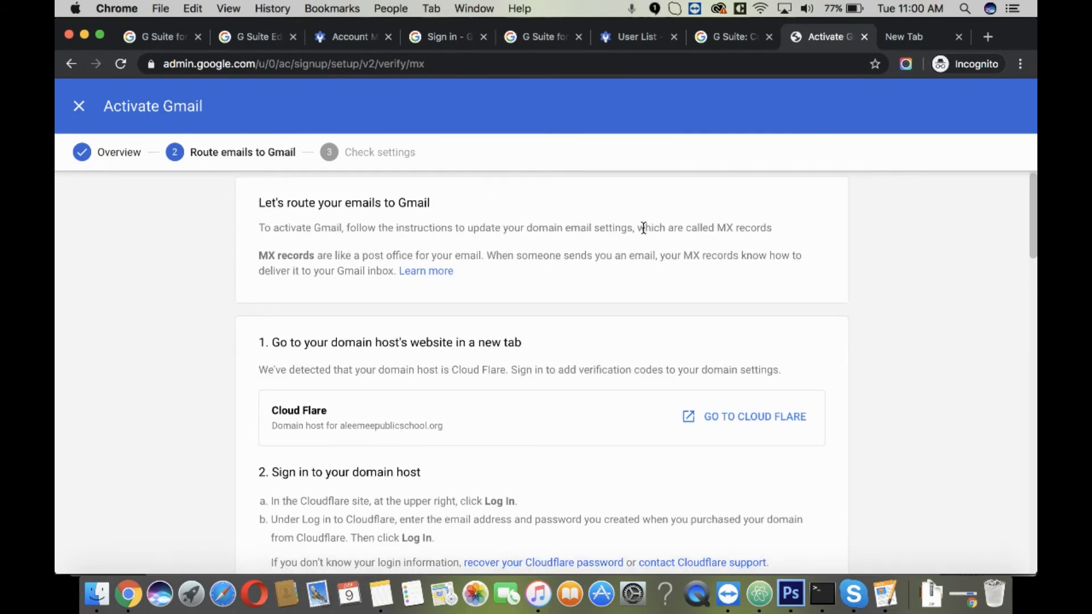
{"action": "scroll", "scroll_direction": "down", "scroll_amount": 3}
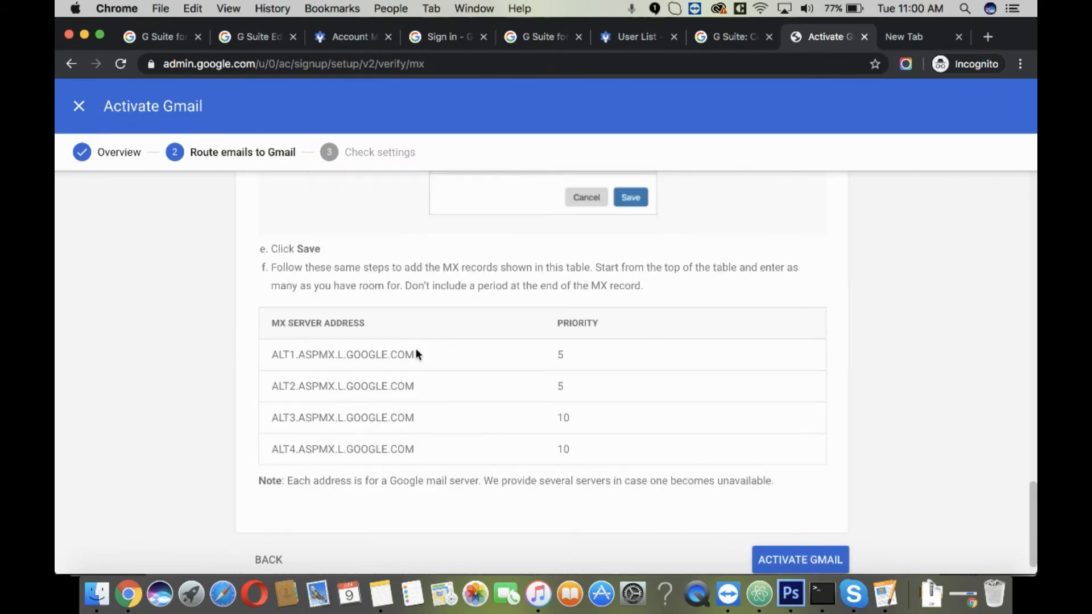
- Add a Cloudflare MX record for ALT1.ASPMX.L.GOOGLE.COM with priority 5 and save it
{"action": "double_click", "coordinate": [343, 355]}
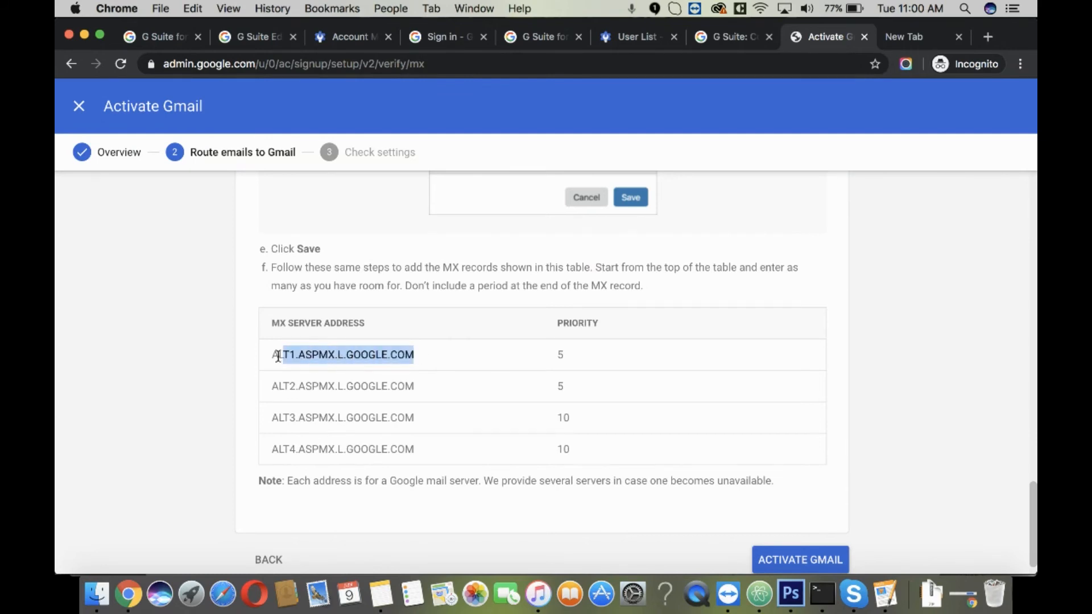
{"action": "left_click", "coordinate": [816, 36]}
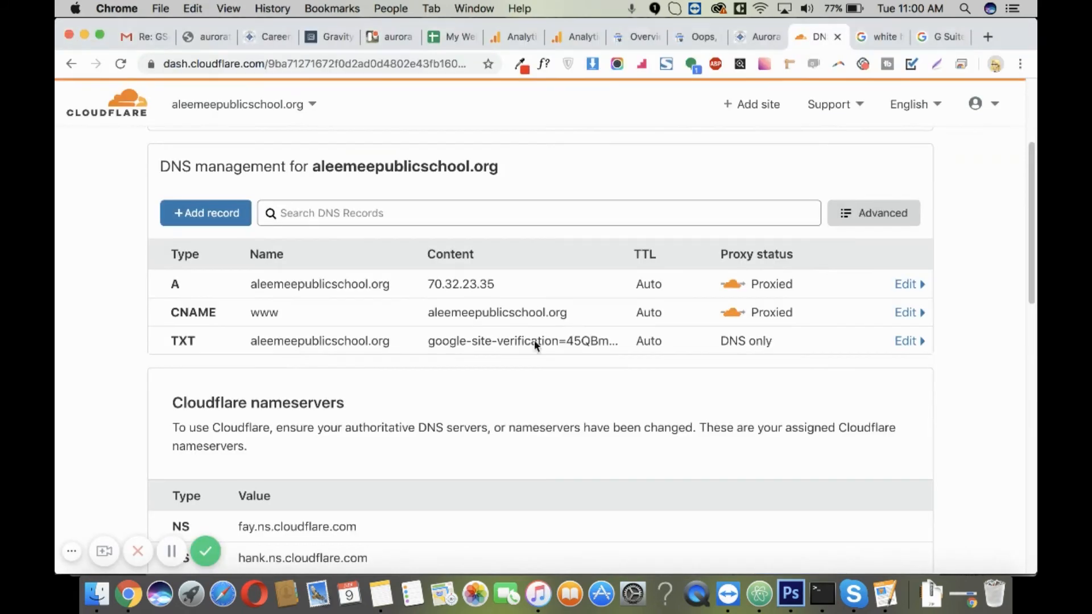
{"action": "left_click", "coordinate": [206, 213]}
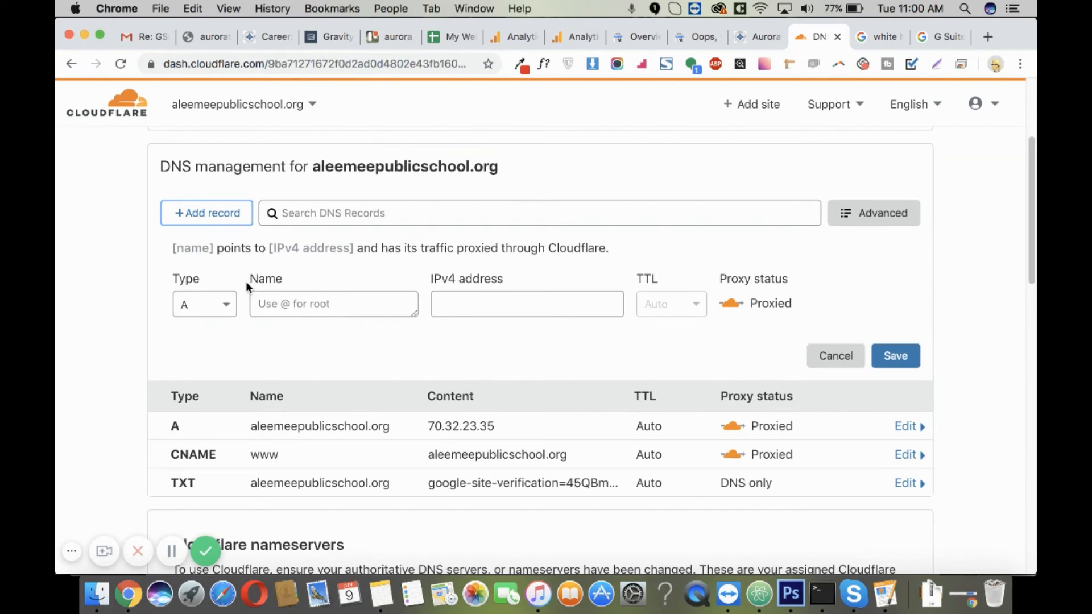
{"action": "left_click", "coordinate": [203, 304]}
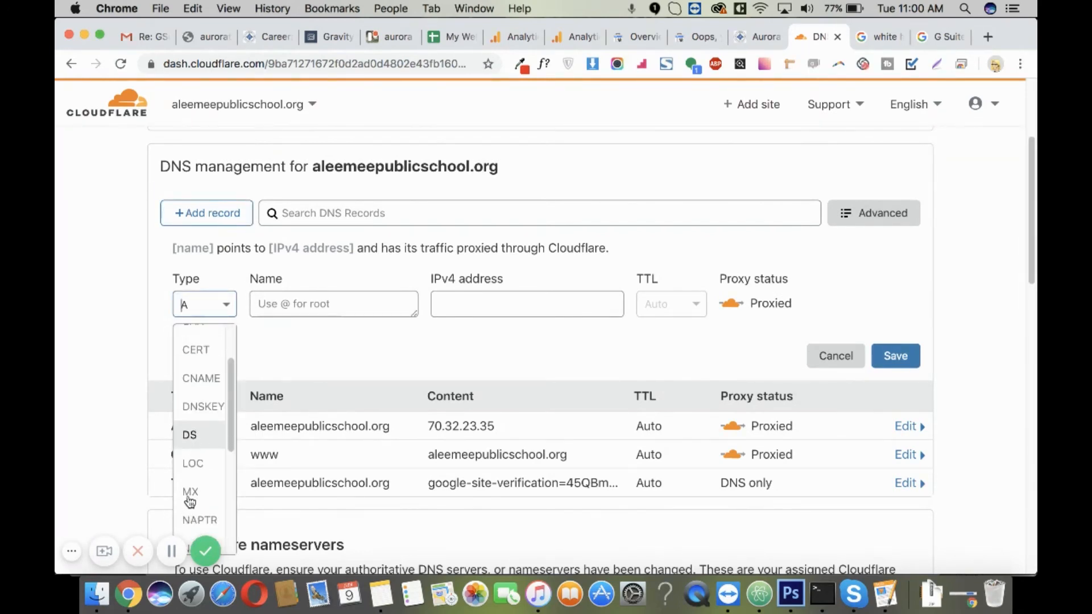
{"action": "left_click", "coordinate": [190, 491]}
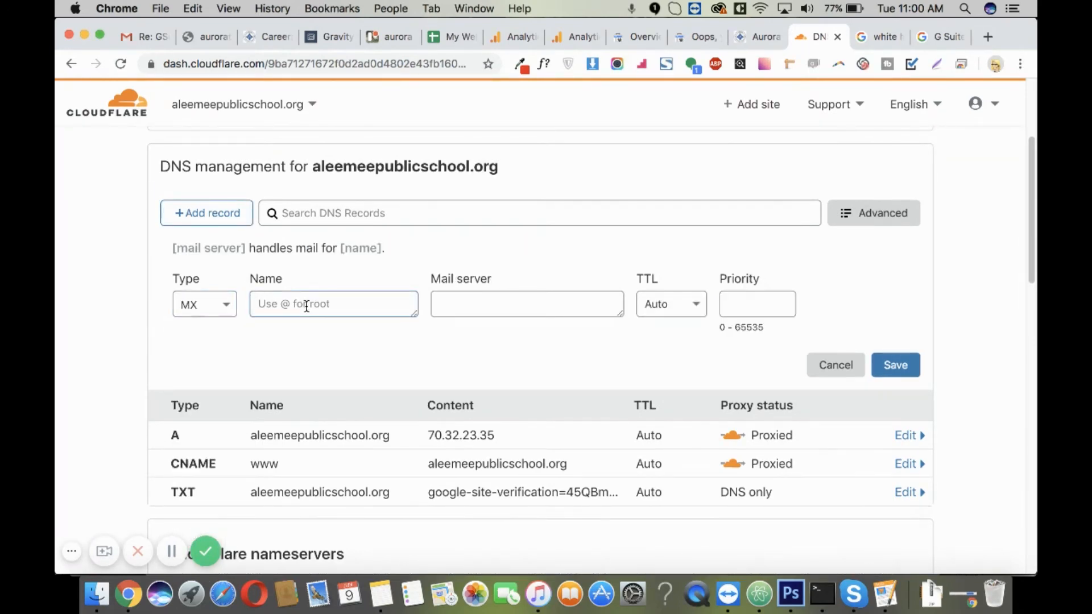
{"action": "type", "text": "ALT1.ASPMX.L.GOOGLE.COM"}
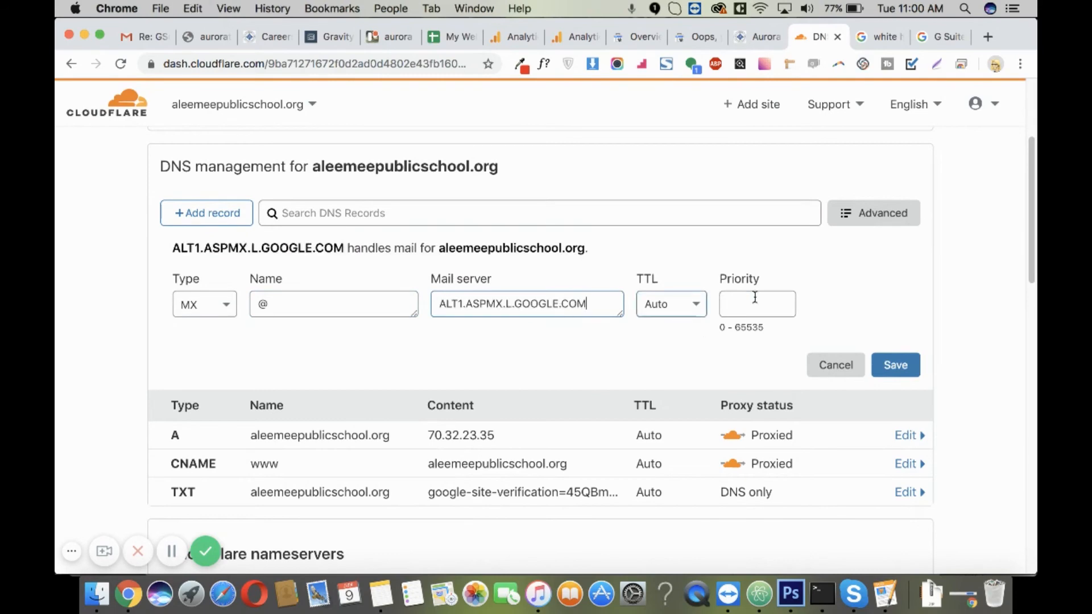
{"action": "type", "text": "5"}
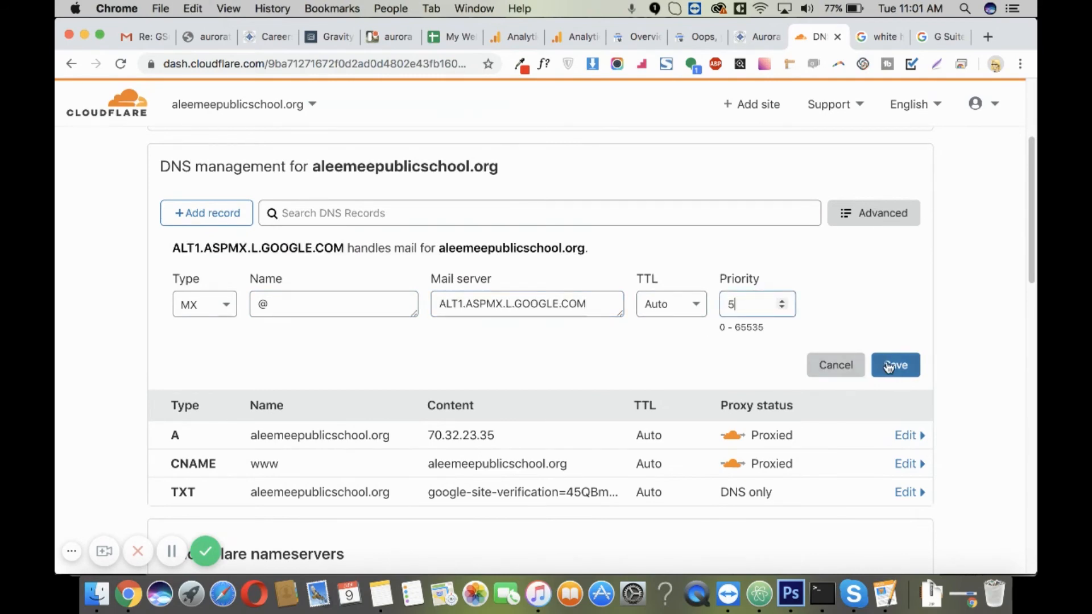
{"action": "left_click", "coordinate": [828, 36]}
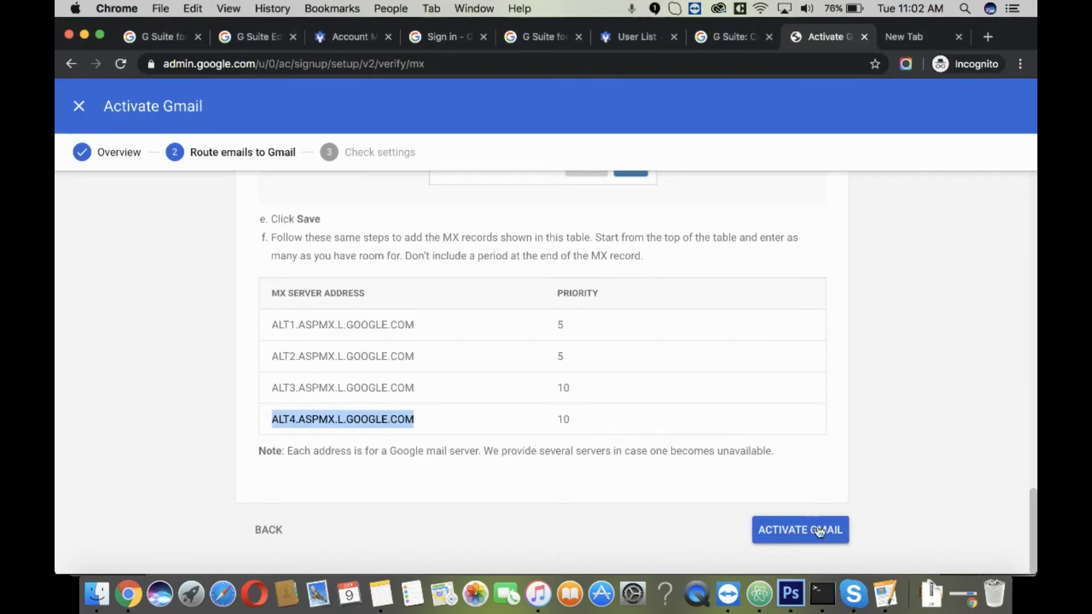
- Run Gmail activation, add the missing ASPMX.L.GOOGLE.COM record in Cloudflare, then retry activation
{"action": "left_click", "coordinate": [799, 530]}
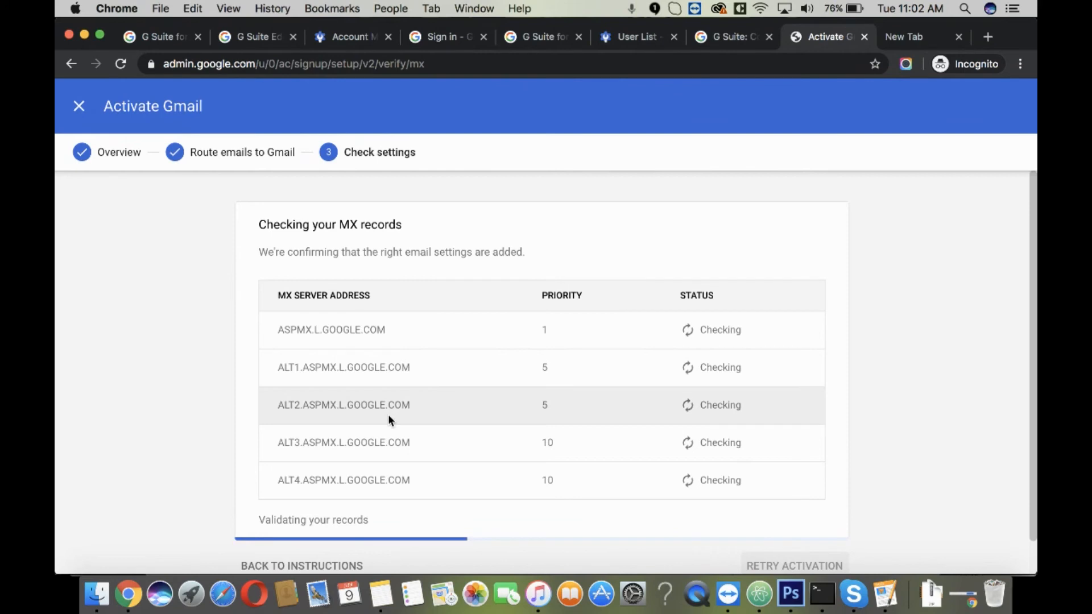
{"action": "double_click", "coordinate": [331, 329]}
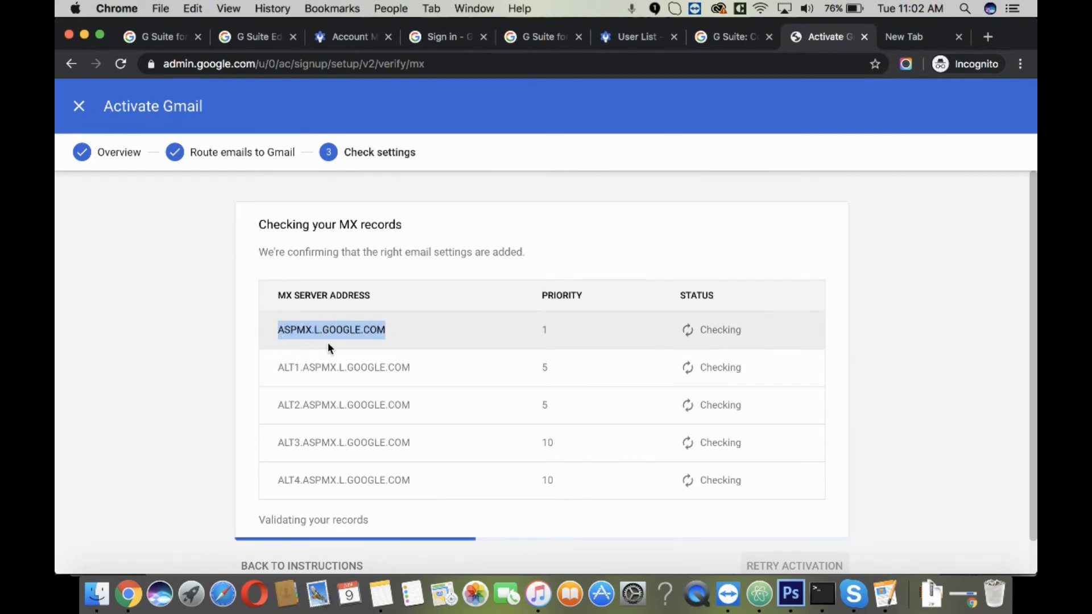
{"action": "left_click", "coordinate": [817, 37]}
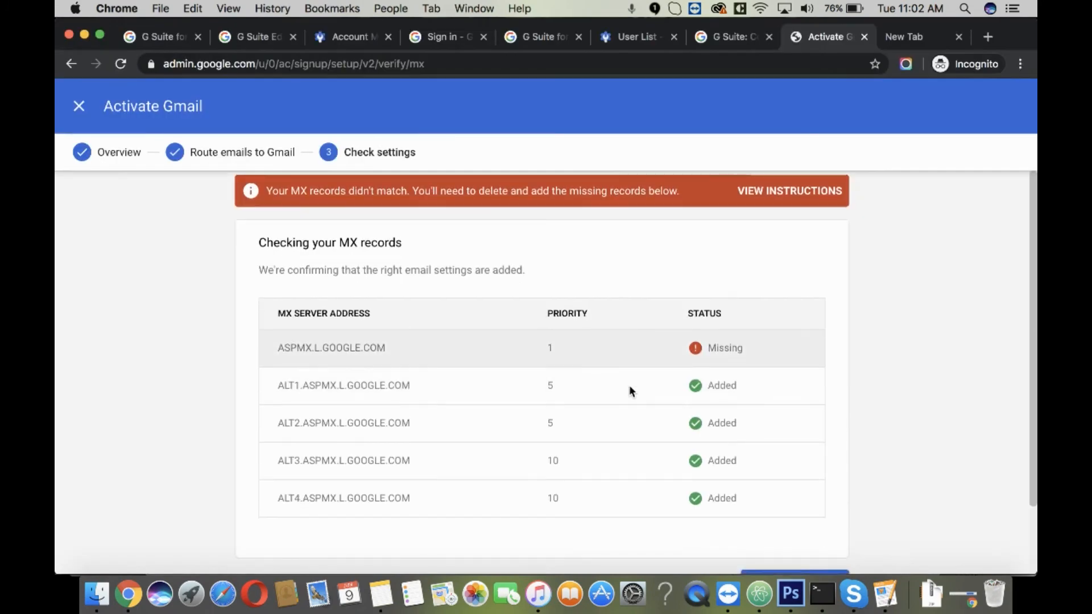
{"action": "left_click", "coordinate": [793, 529]}
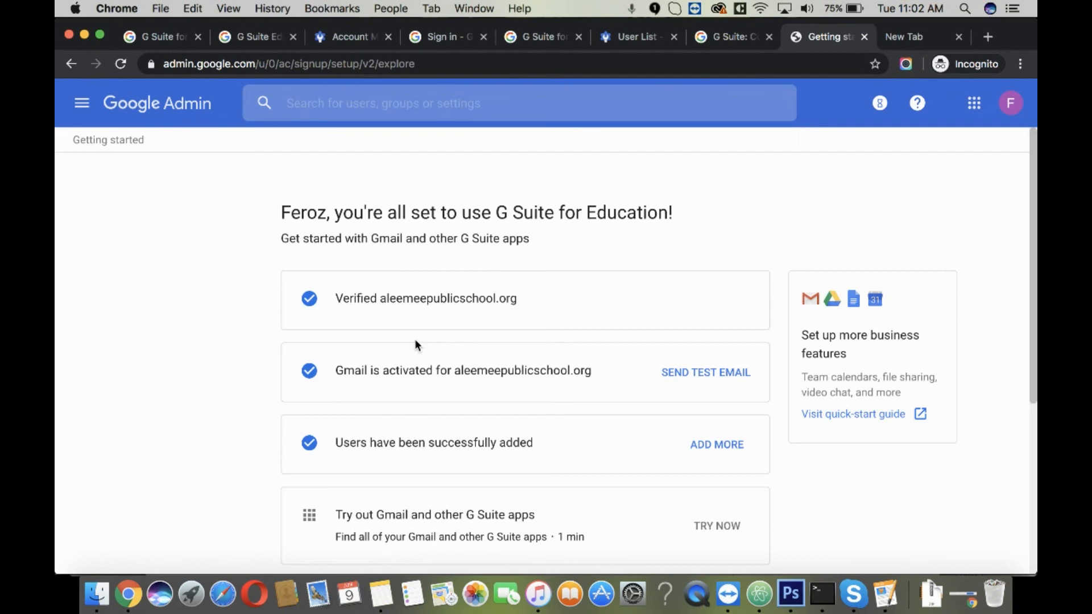
{"action": "scroll", "scroll_direction": "down", "scroll_amount": 3}
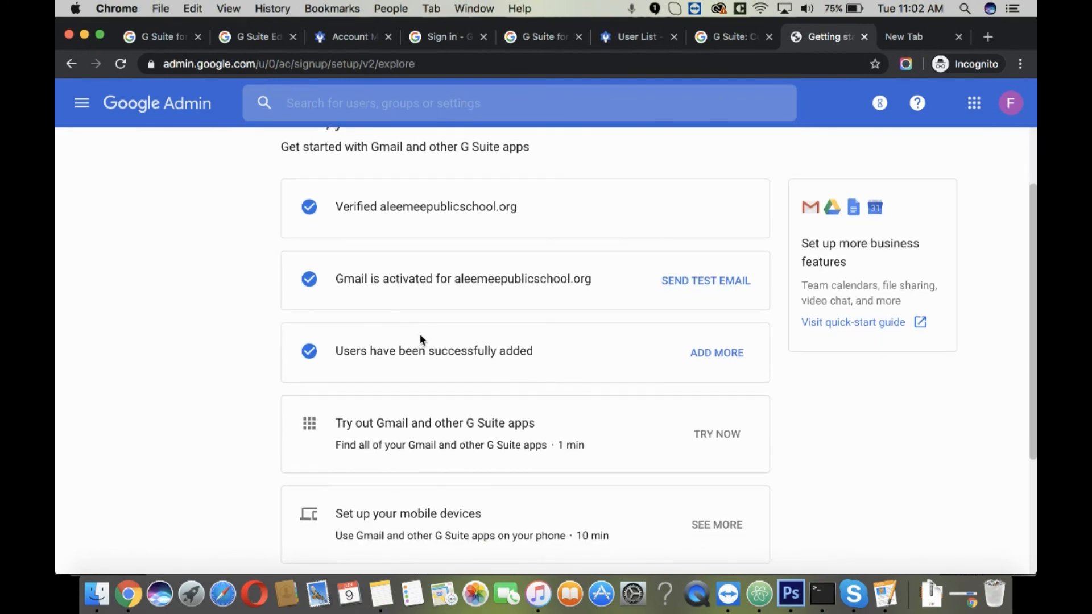
{"action": "scroll", "scroll_direction": "down", "scroll_amount": 3}
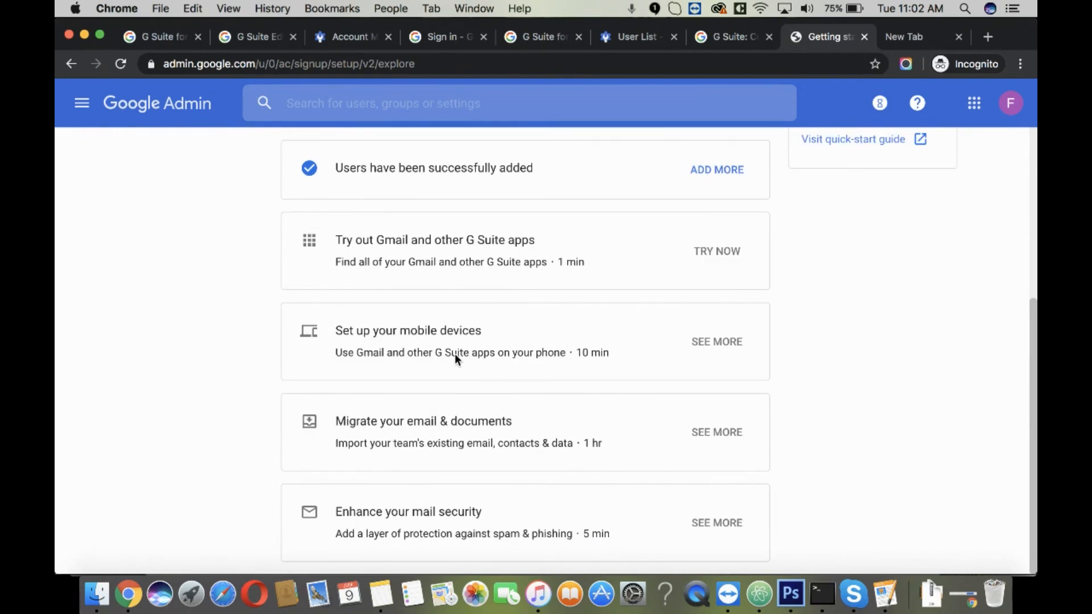
{"action": "mouse_move", "coordinate": [646, 249]}
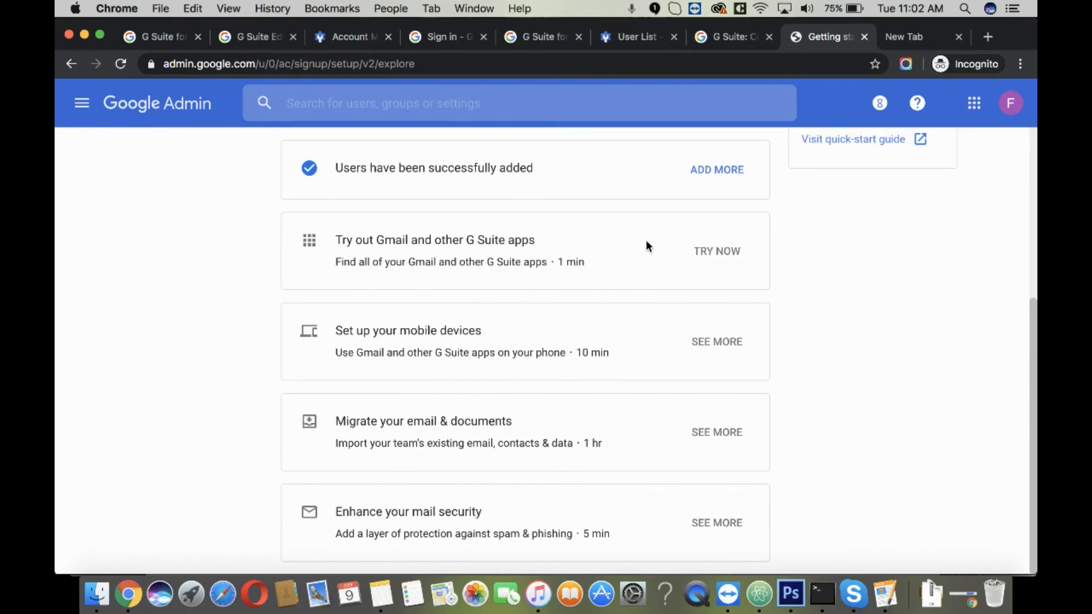
- Search the admin settings for 'clas' to list Classroom settings
{"action": "type", "text": "clas"}
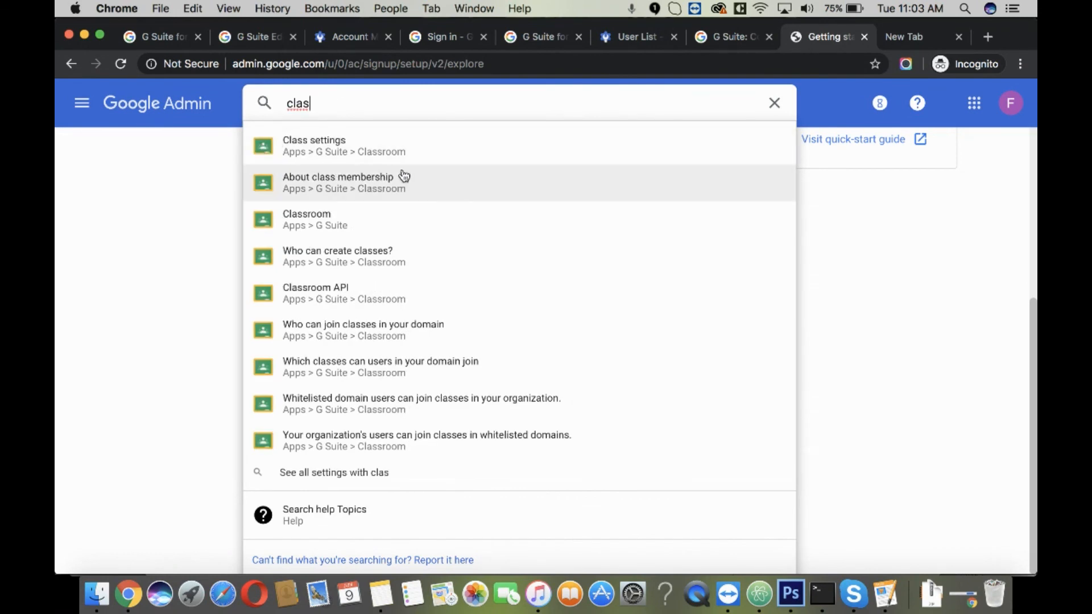
{"action": "mouse_move", "coordinate": [420, 298]}
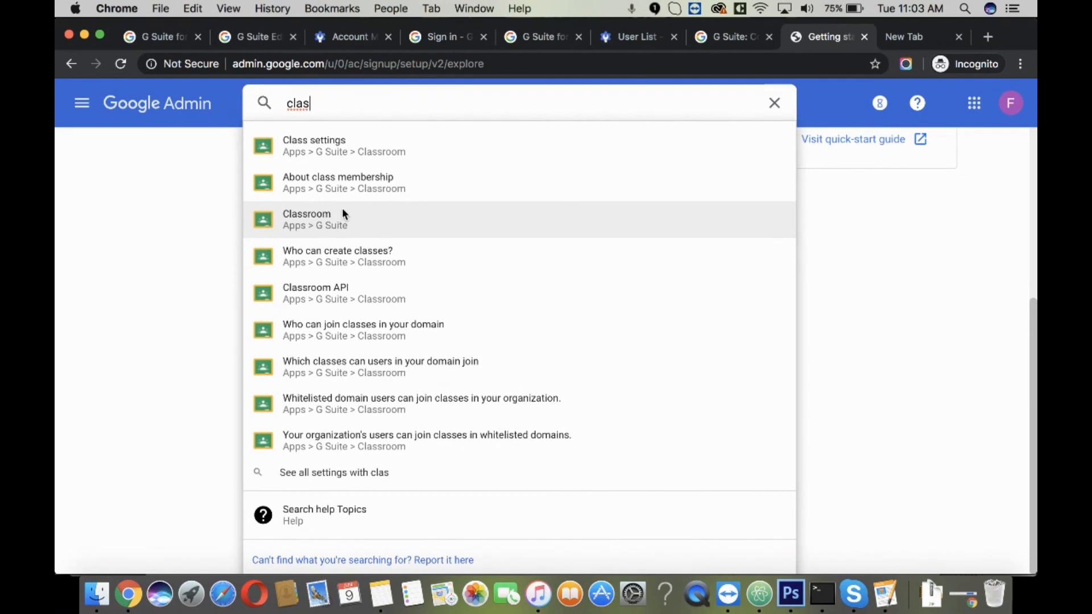
{"action": "mouse_move", "coordinate": [354, 210]}
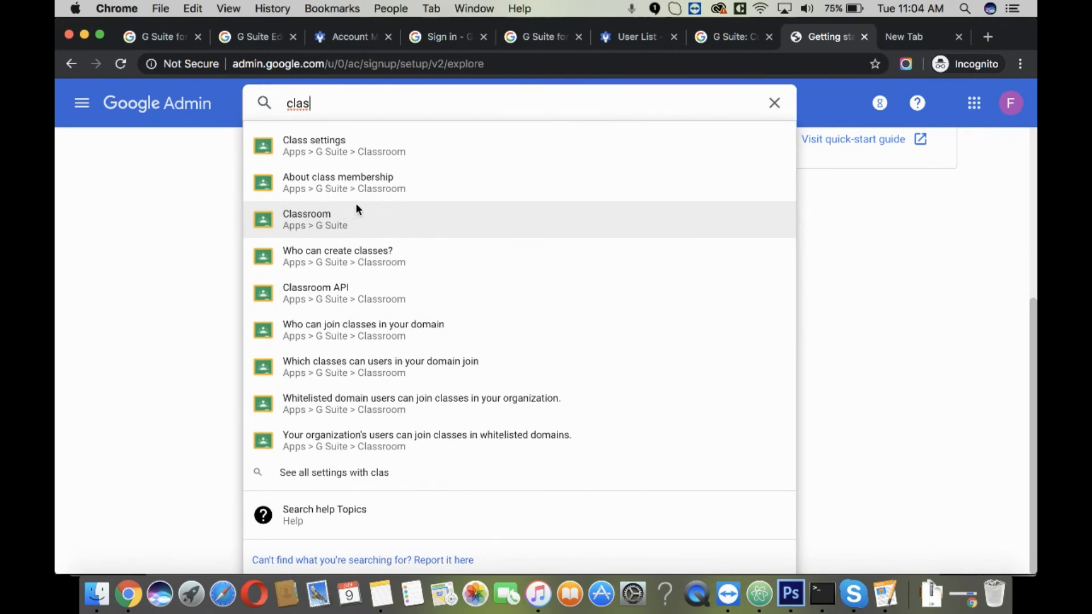
{"action": "mouse_move", "coordinate": [361, 210]}
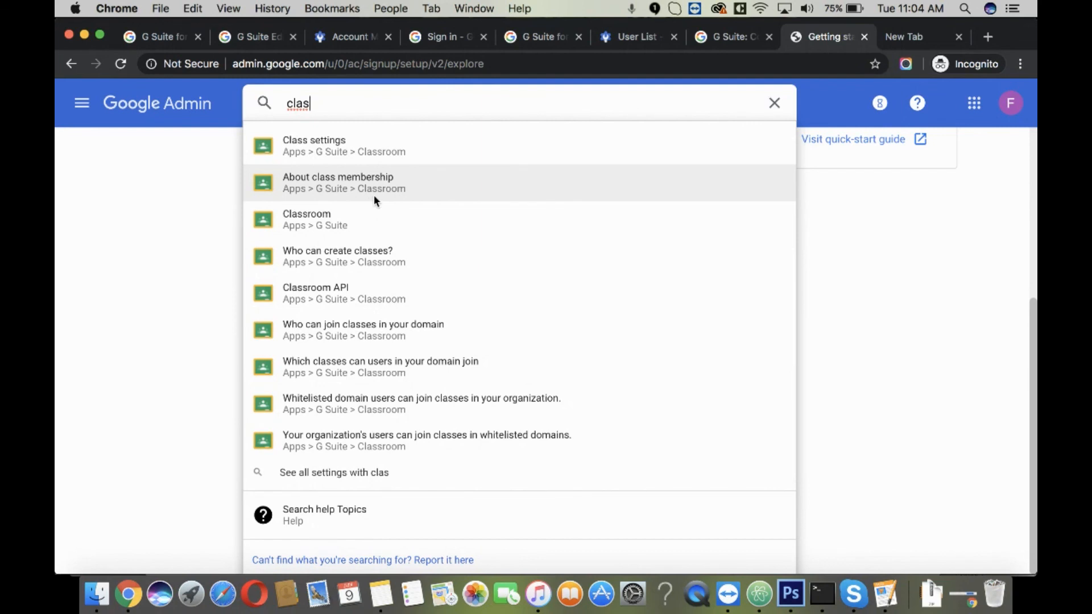
{"action": "mouse_move", "coordinate": [380, 200]}
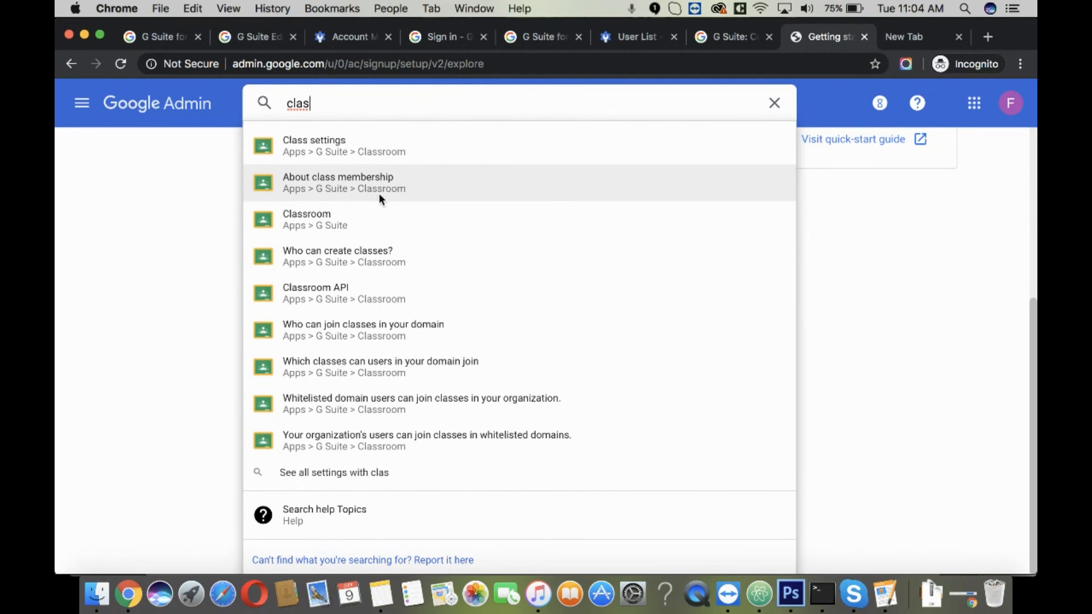